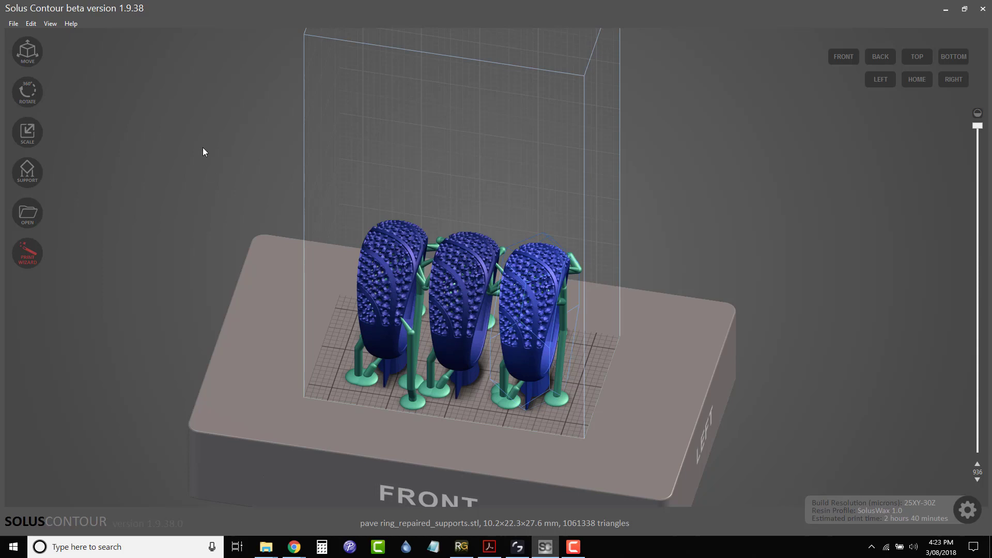
mouse_move(122, 25)
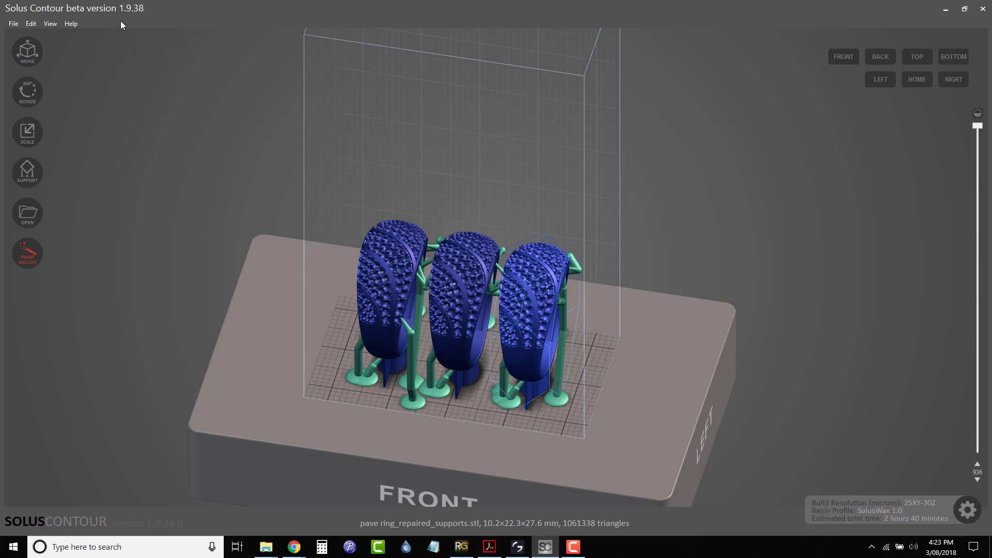
mouse_move(137, 18)
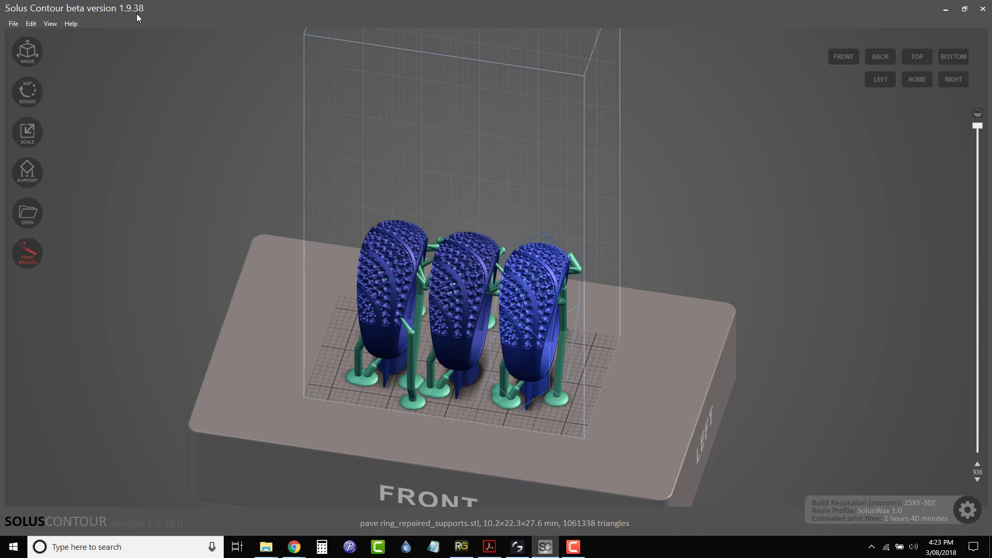
mouse_move(75, 37)
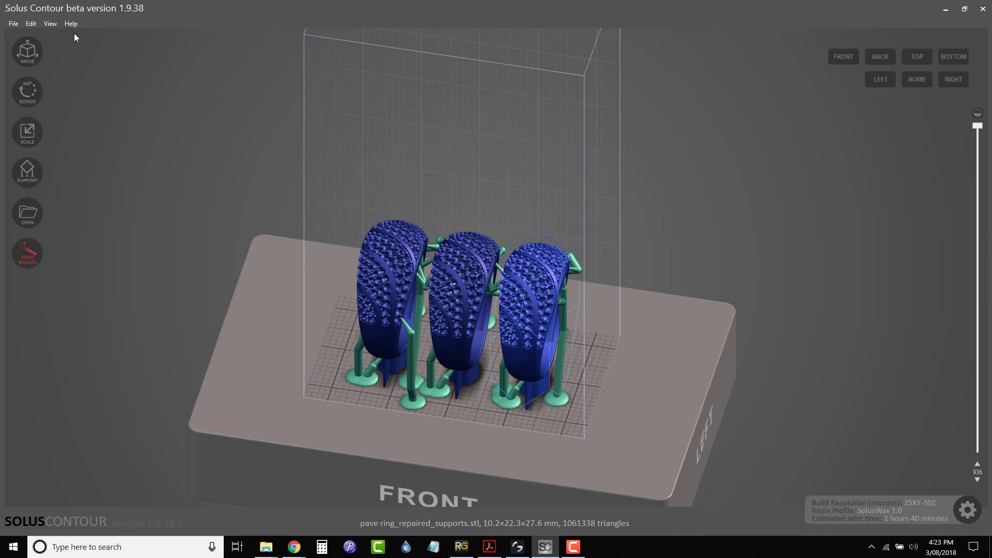
Step: In Preferences keep the Infocus IN8606D projector and enable the projector serial interface
click(459, 298)
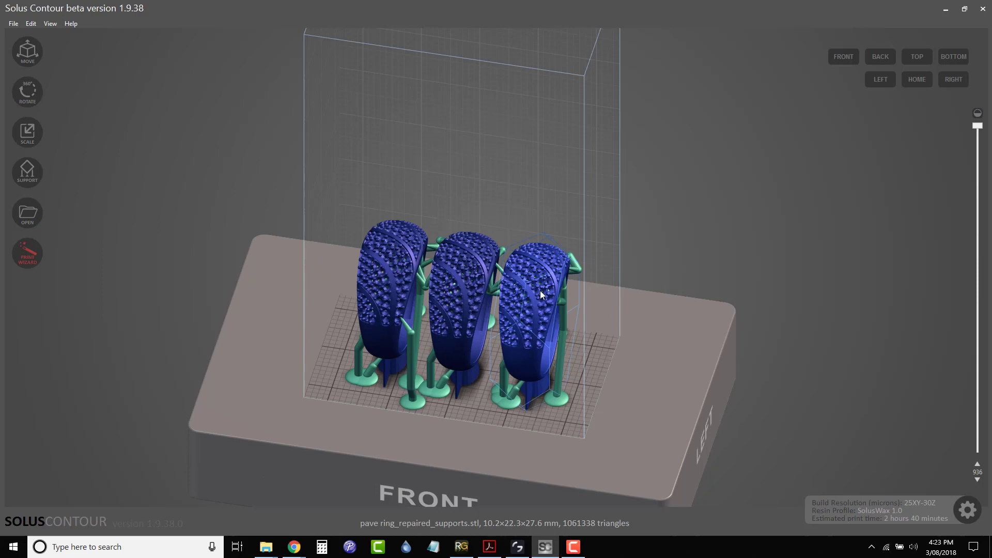
mouse_move(315, 320)
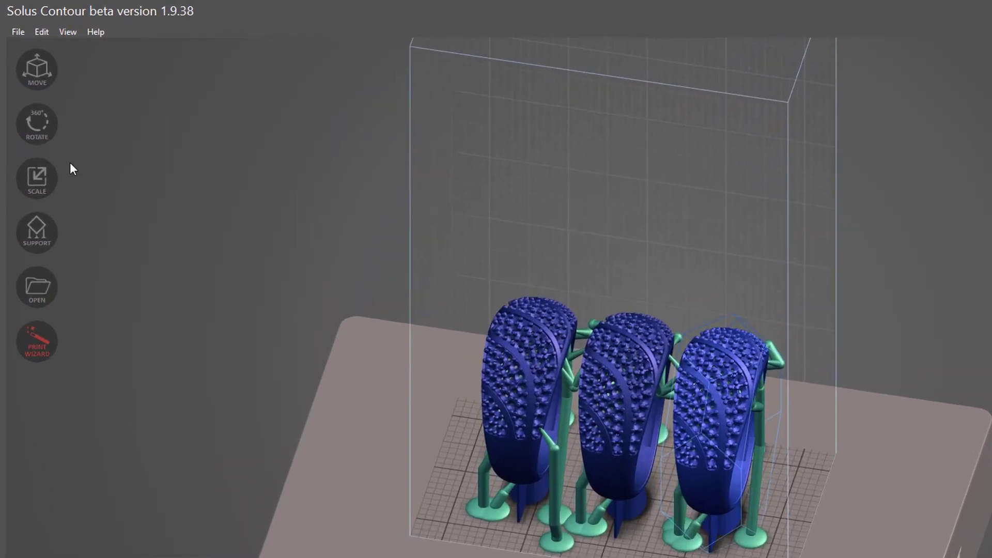
click(45, 33)
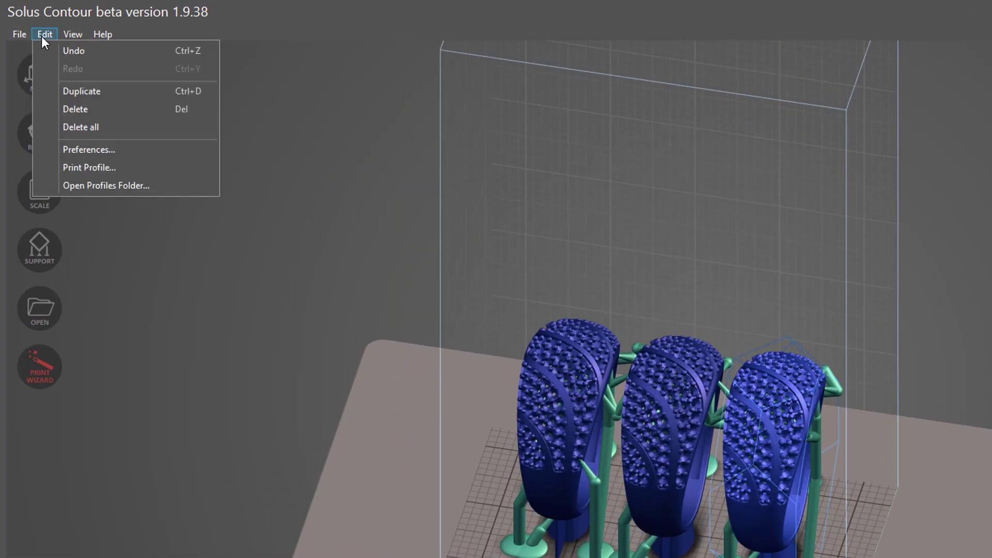
mouse_move(151, 149)
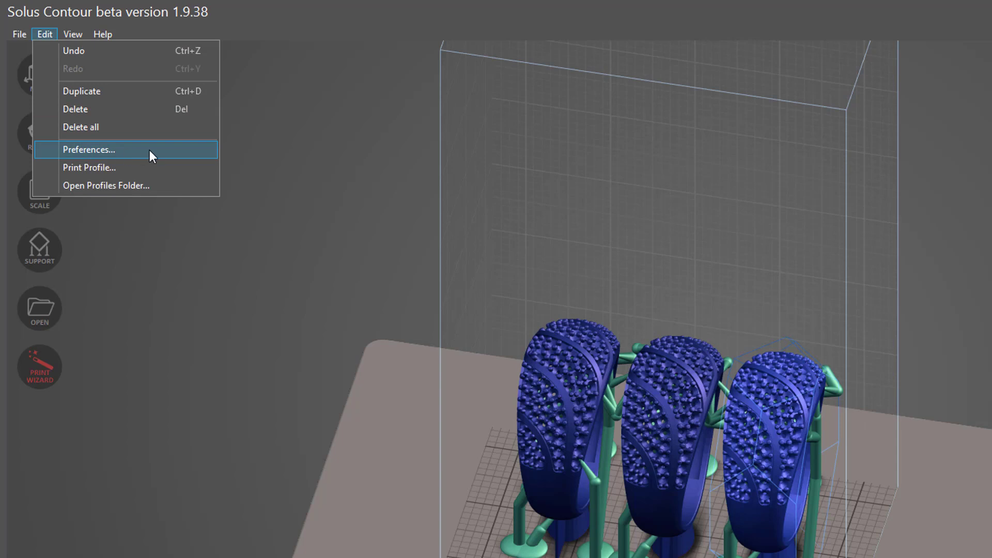
click(89, 149)
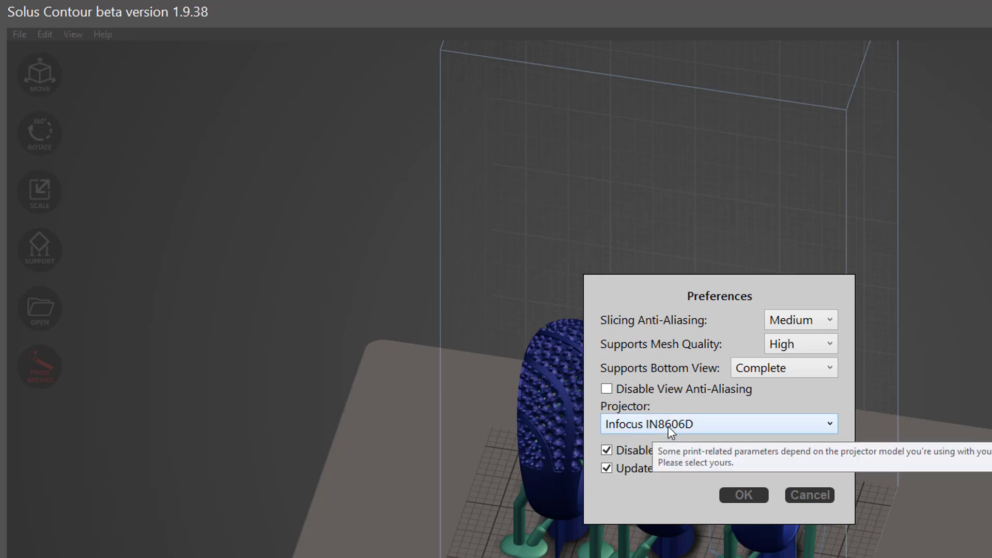
click(718, 423)
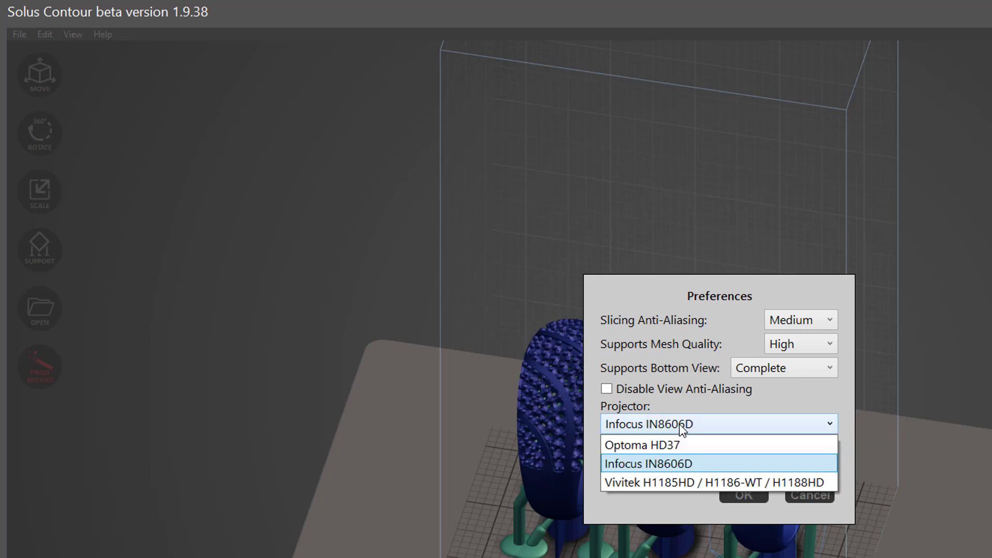
mouse_move(669, 482)
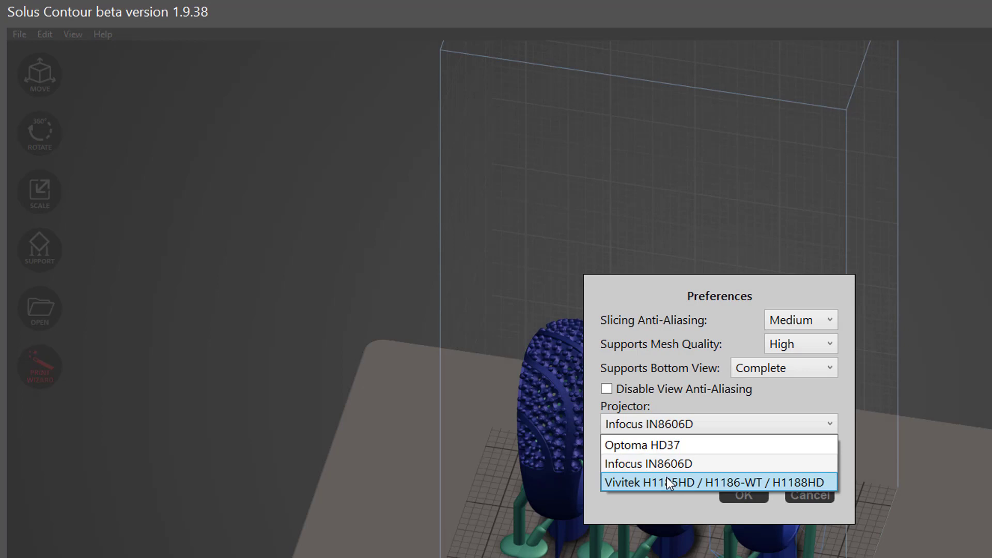
mouse_move(664, 463)
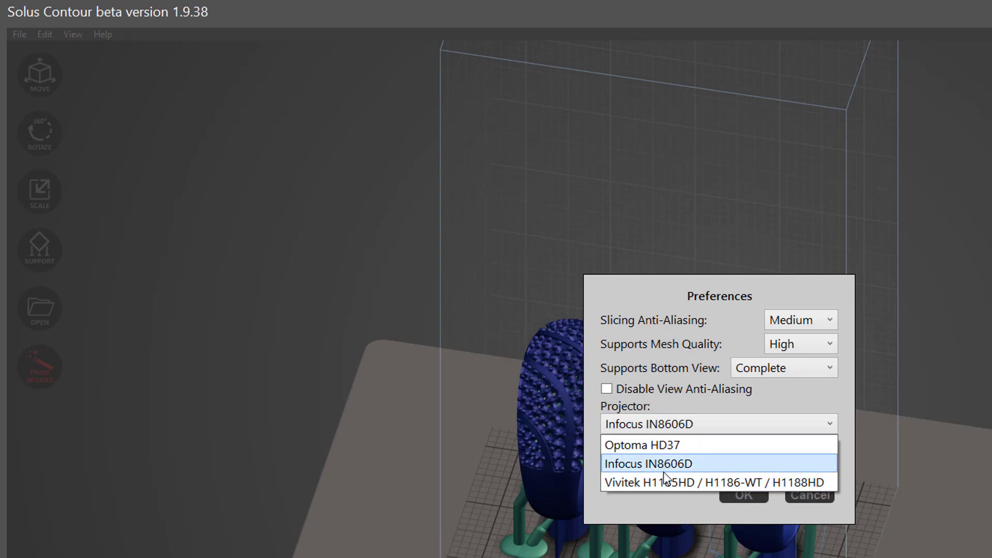
mouse_move(683, 483)
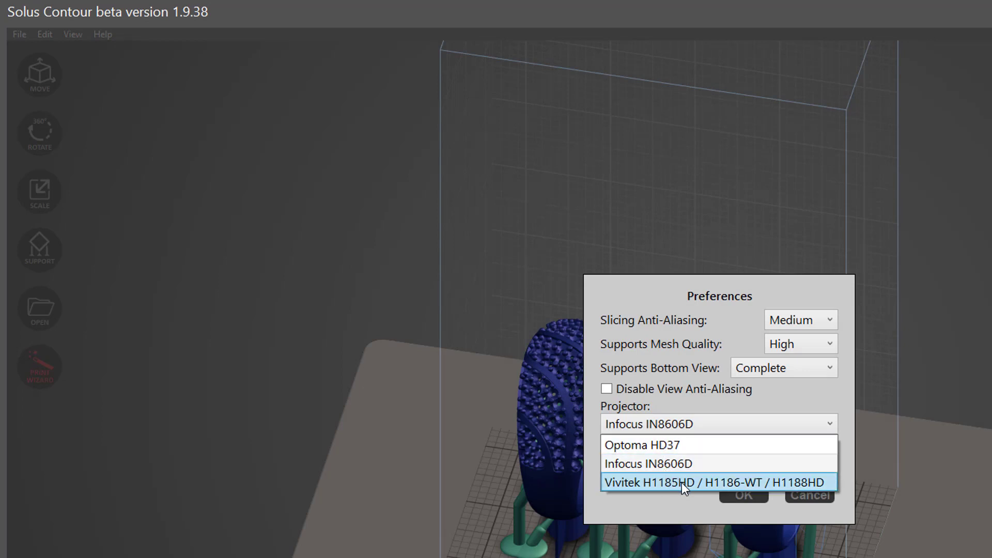
mouse_move(726, 489)
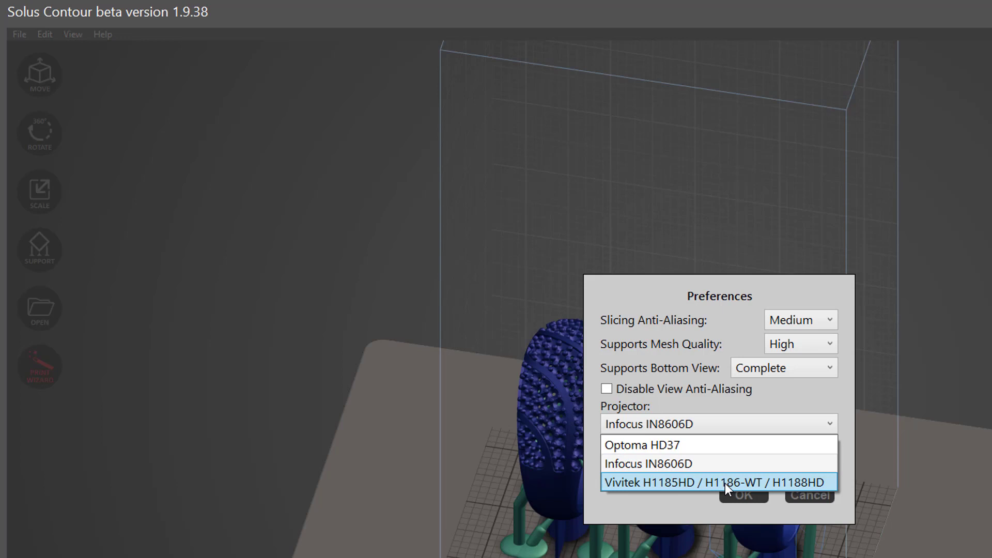
mouse_move(725, 417)
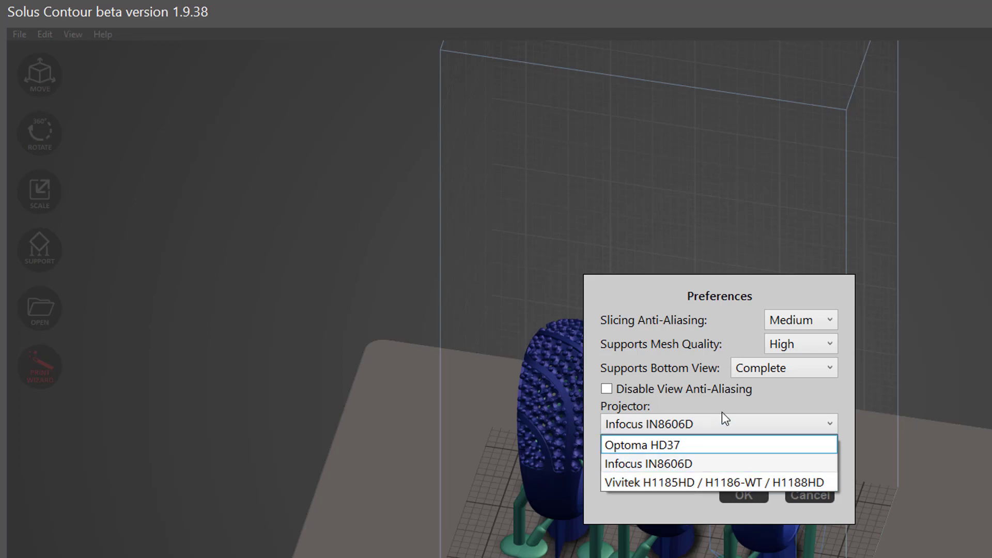
click(648, 463)
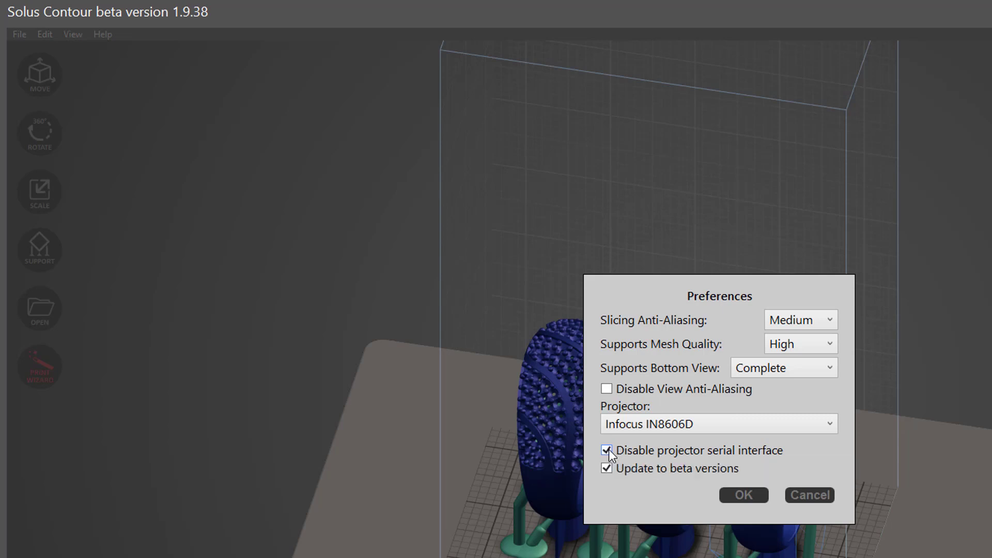
click(607, 449)
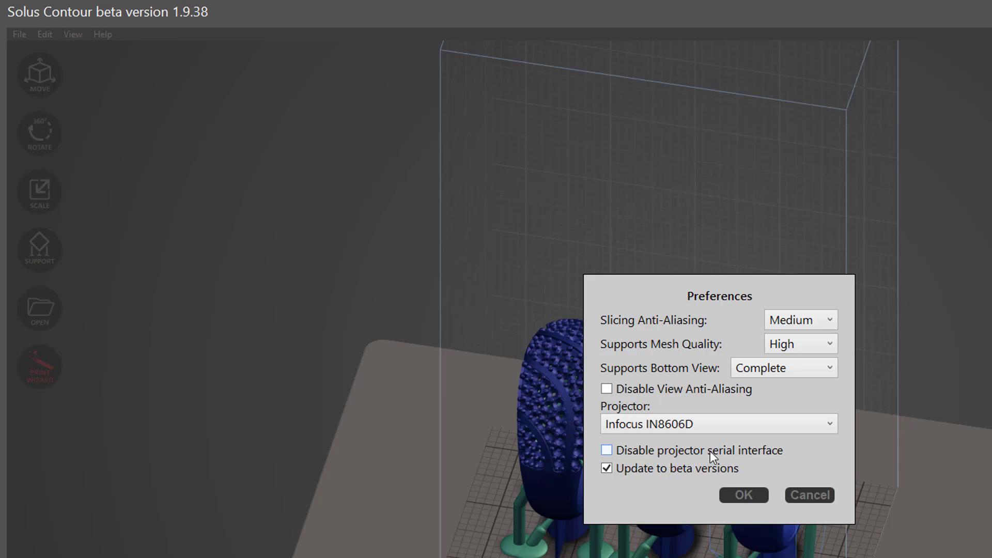
mouse_move(787, 461)
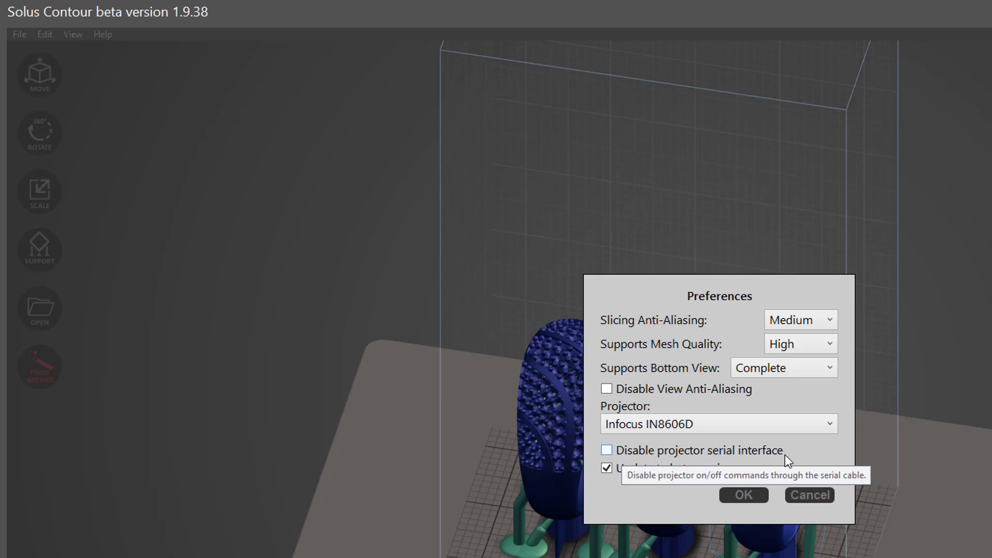
mouse_move(624, 489)
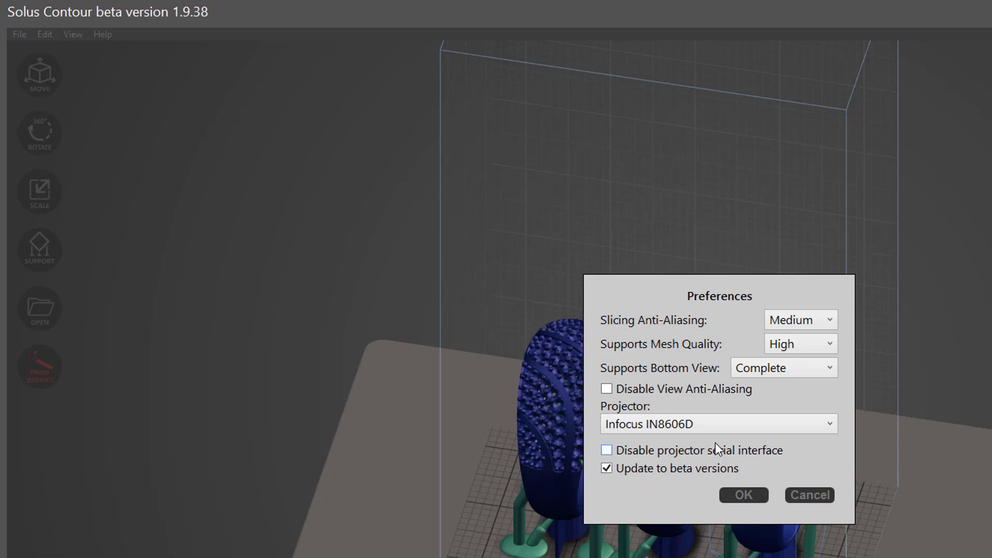
mouse_move(606, 490)
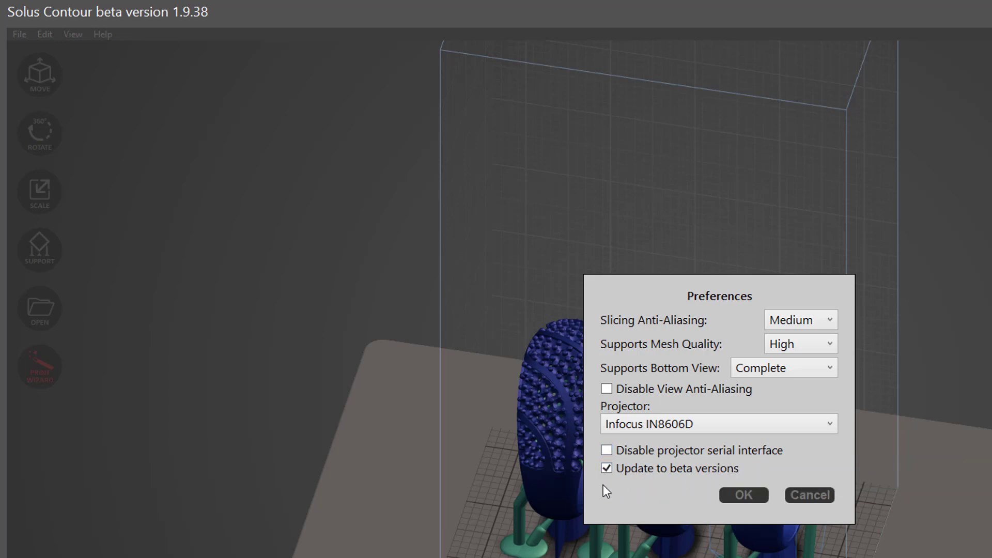
mouse_move(661, 482)
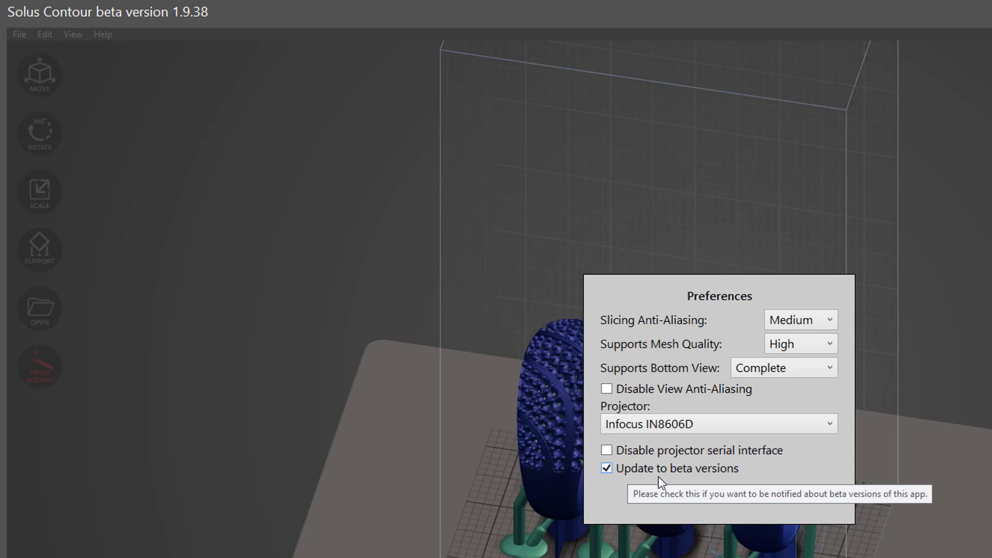
mouse_move(680, 480)
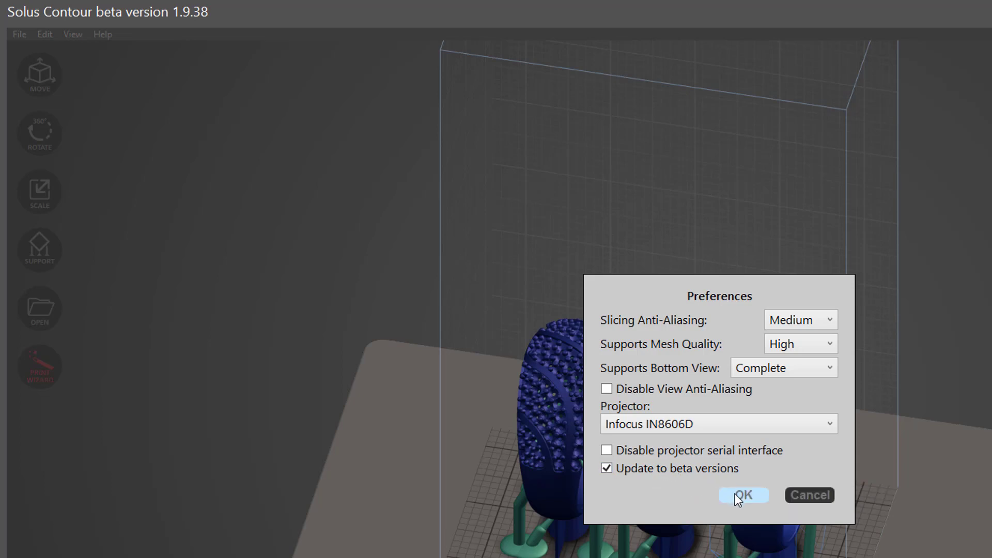
click(743, 495)
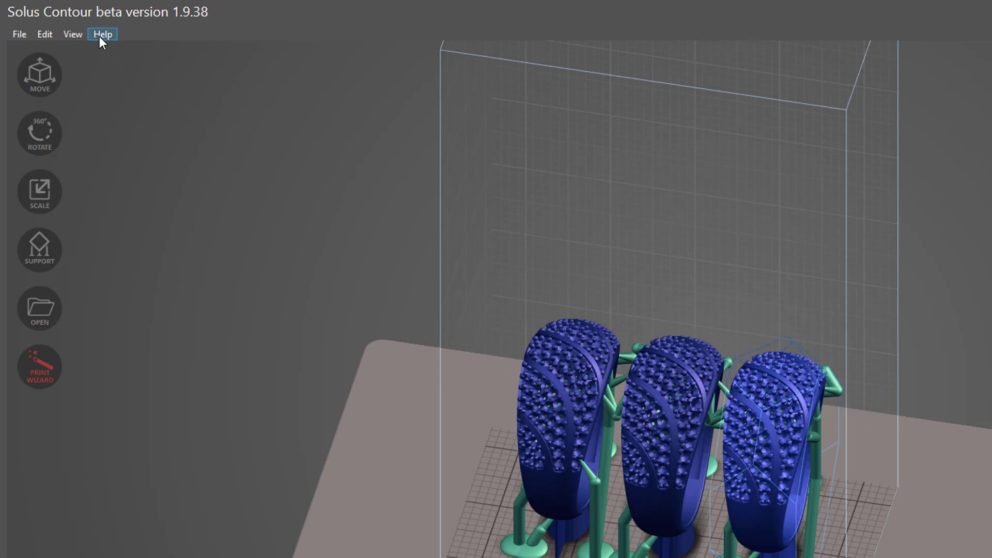
click(103, 33)
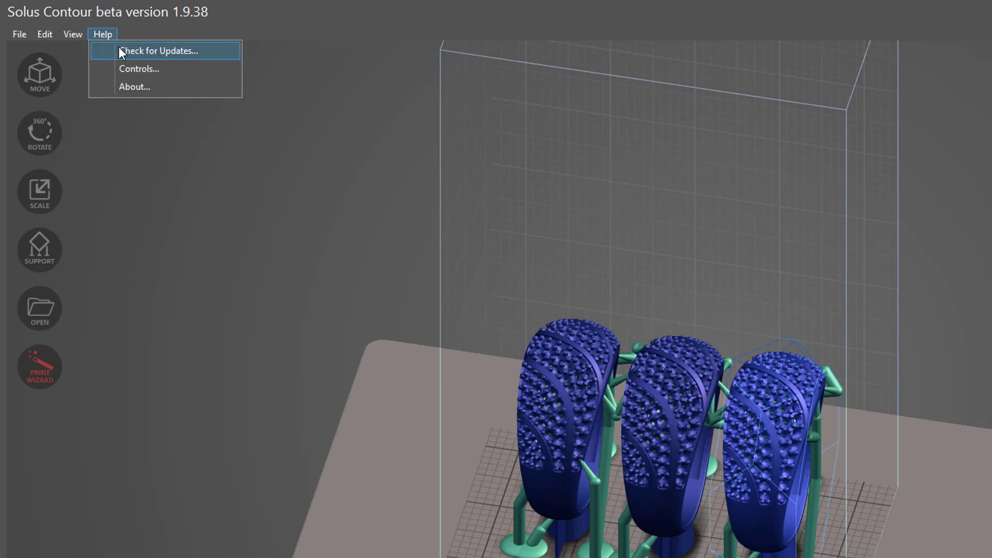
mouse_move(195, 71)
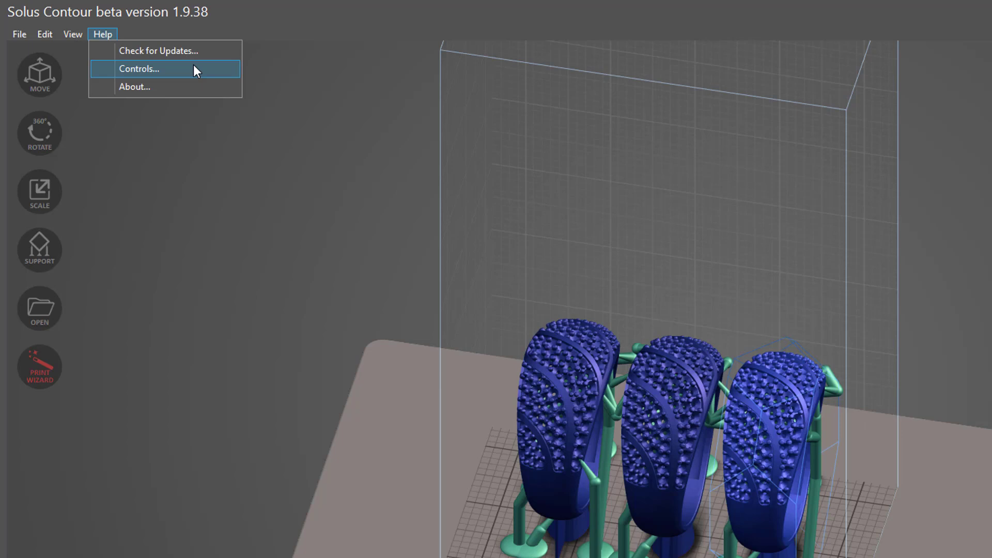
mouse_move(176, 50)
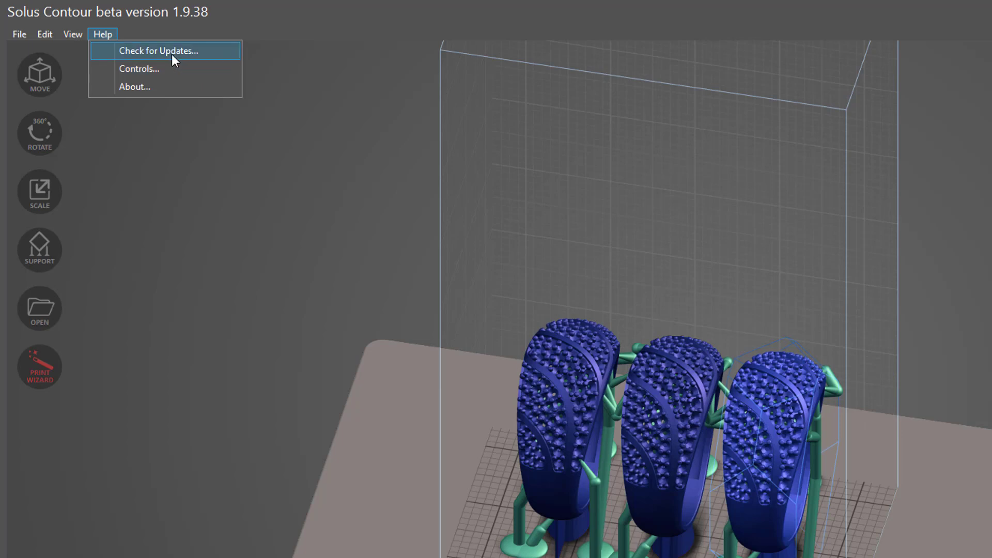
mouse_move(269, 193)
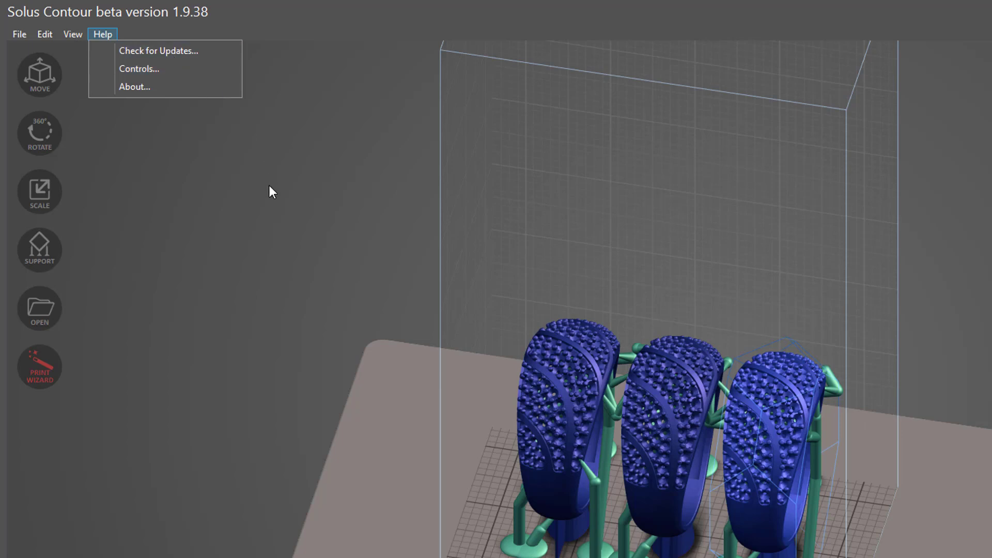
click(271, 194)
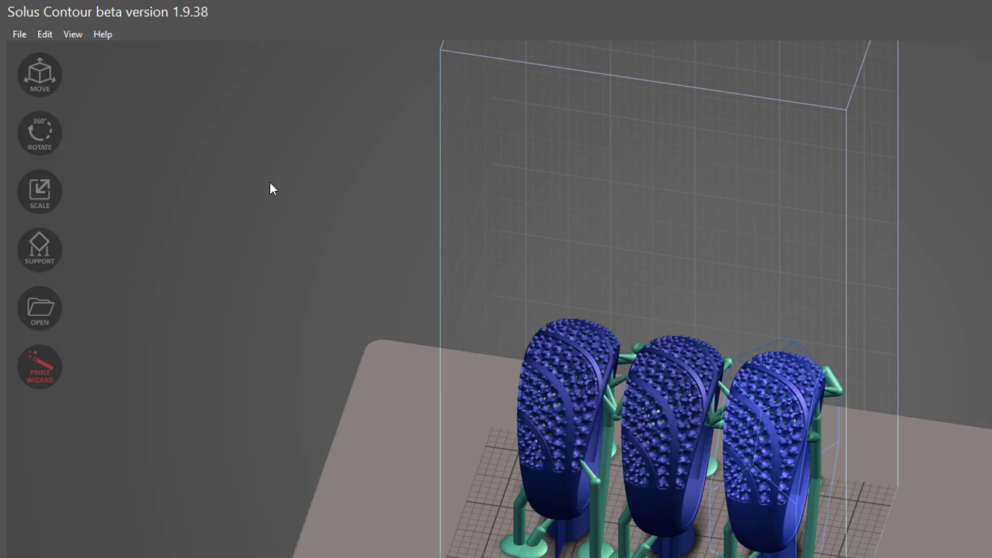
click(19, 33)
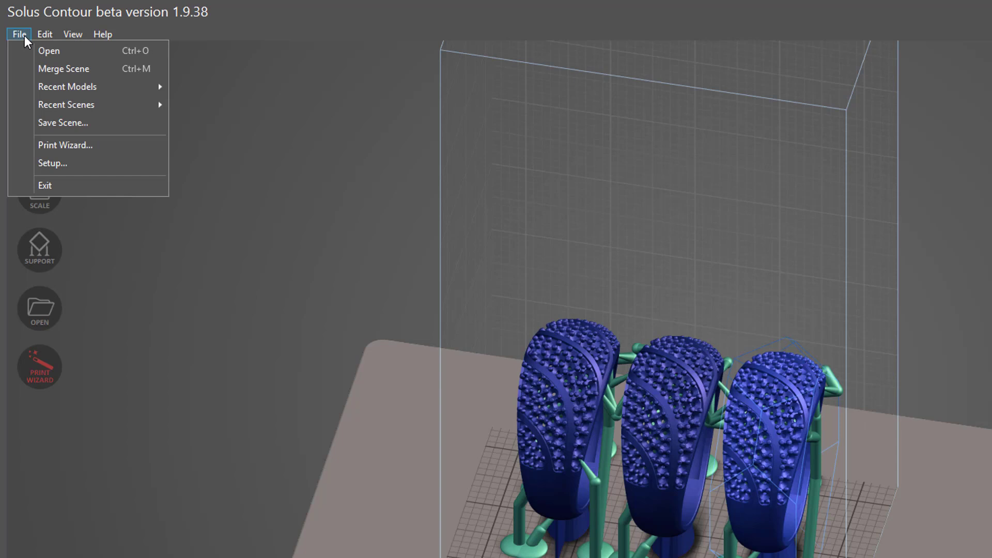
mouse_move(138, 185)
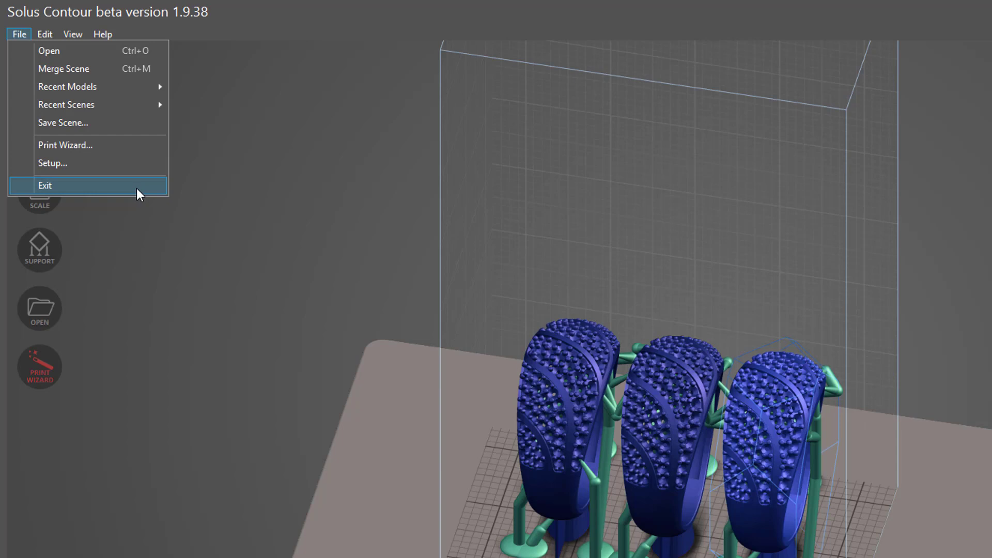
mouse_move(222, 243)
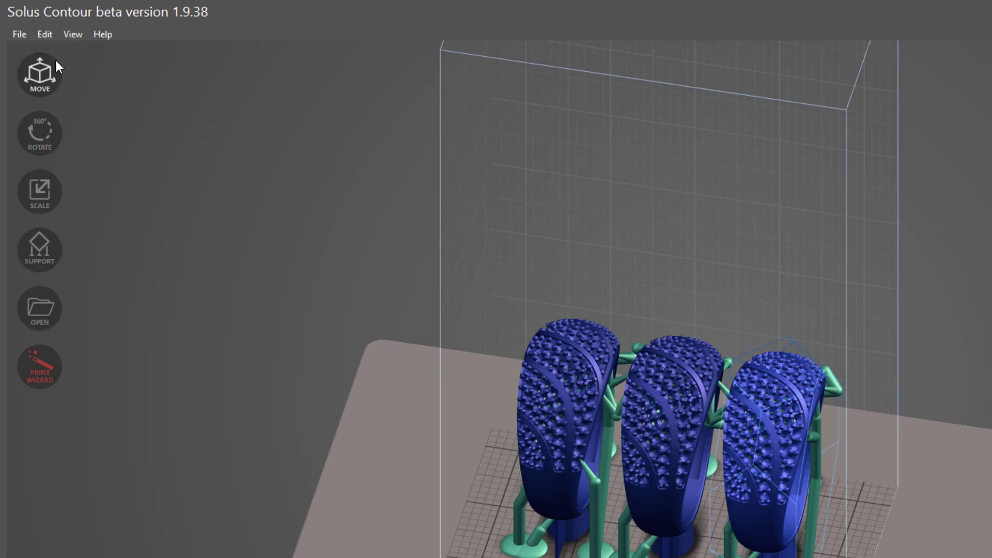
Step: Browse the Edit and View menus to reach the view reset command
click(44, 34)
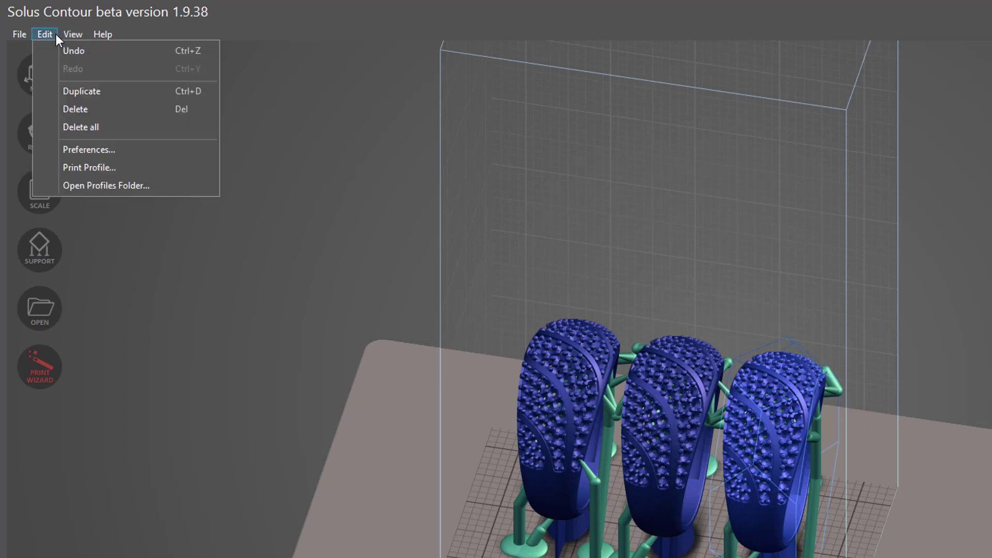
click(72, 34)
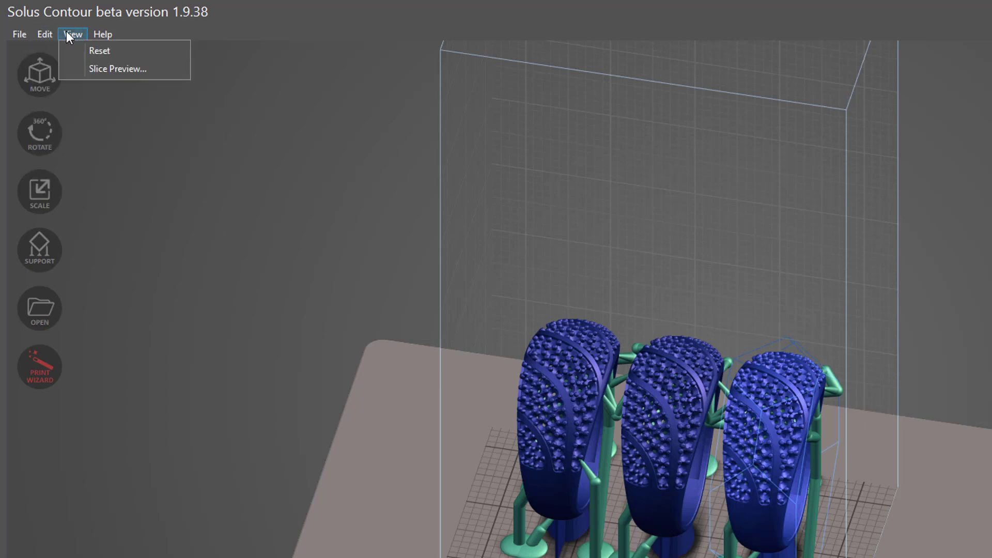
mouse_move(139, 51)
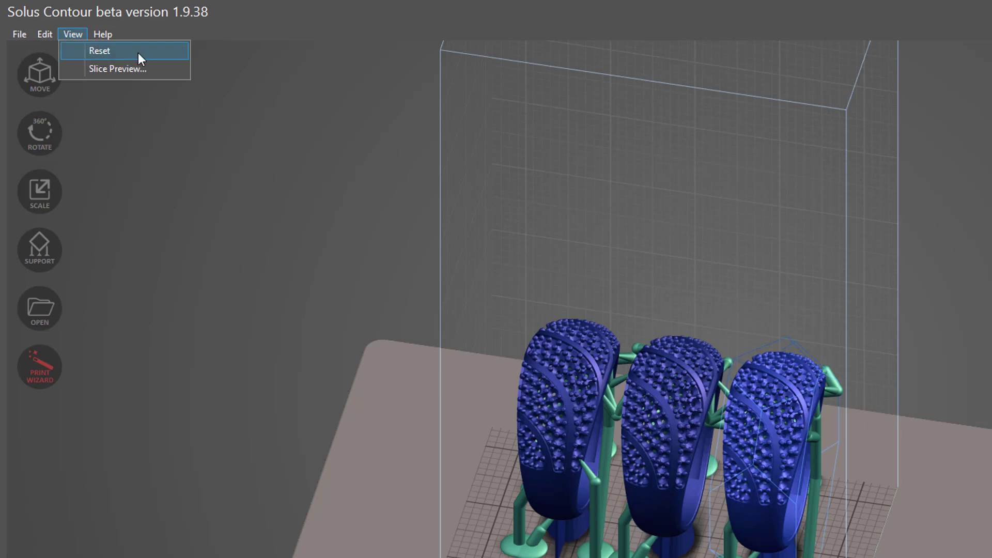
mouse_move(174, 53)
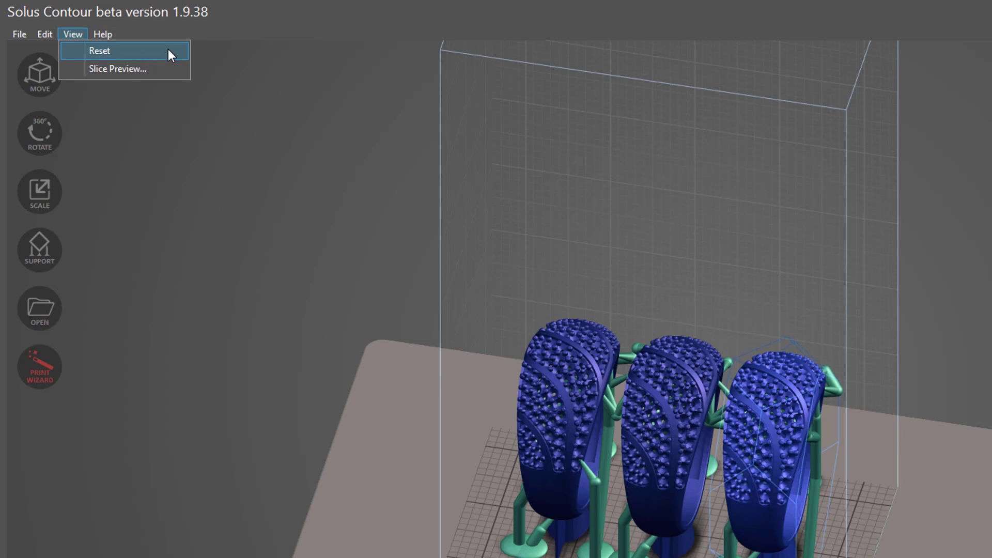
mouse_move(170, 56)
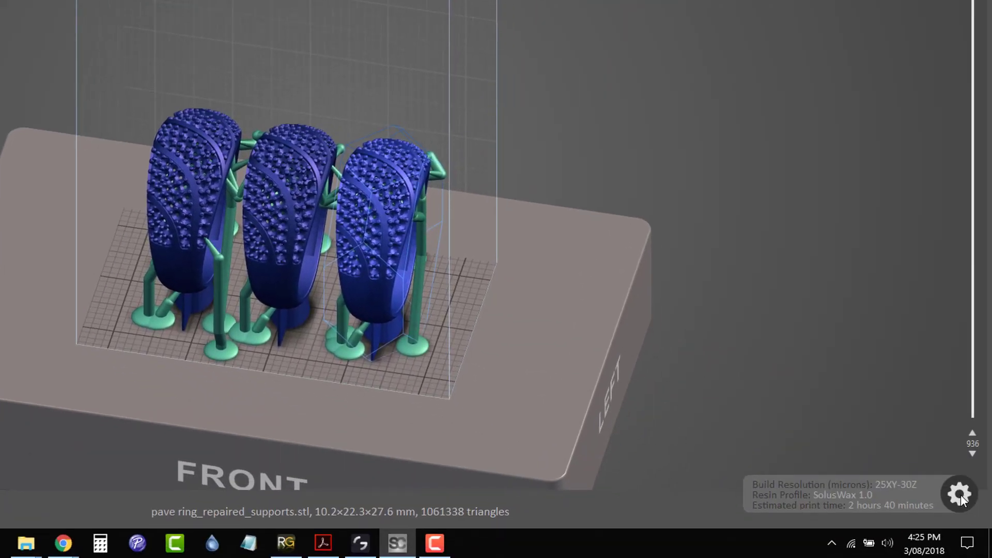
Step: In print settings choose the SolusWax 1.0 resin profile and bring up its Exposure Editor
click(959, 494)
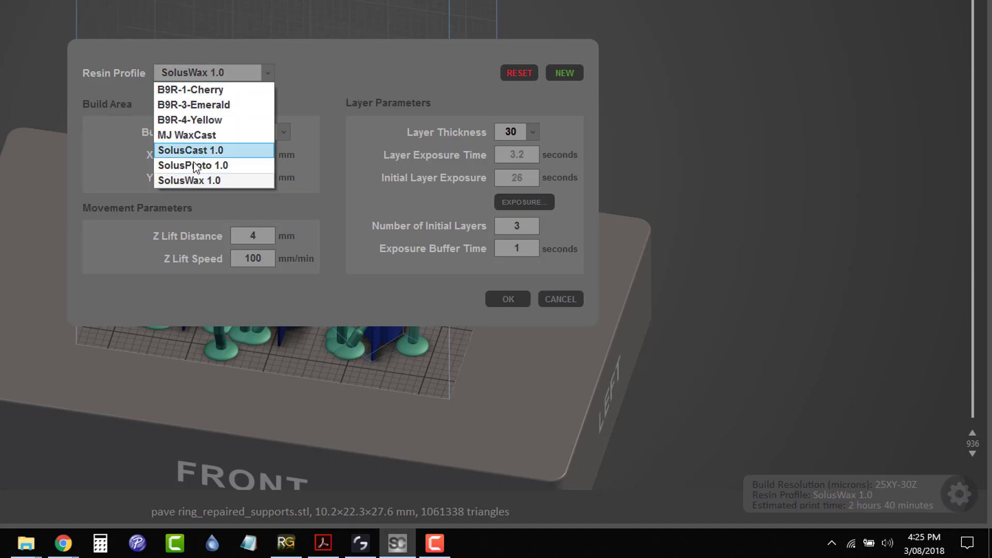
mouse_move(201, 157)
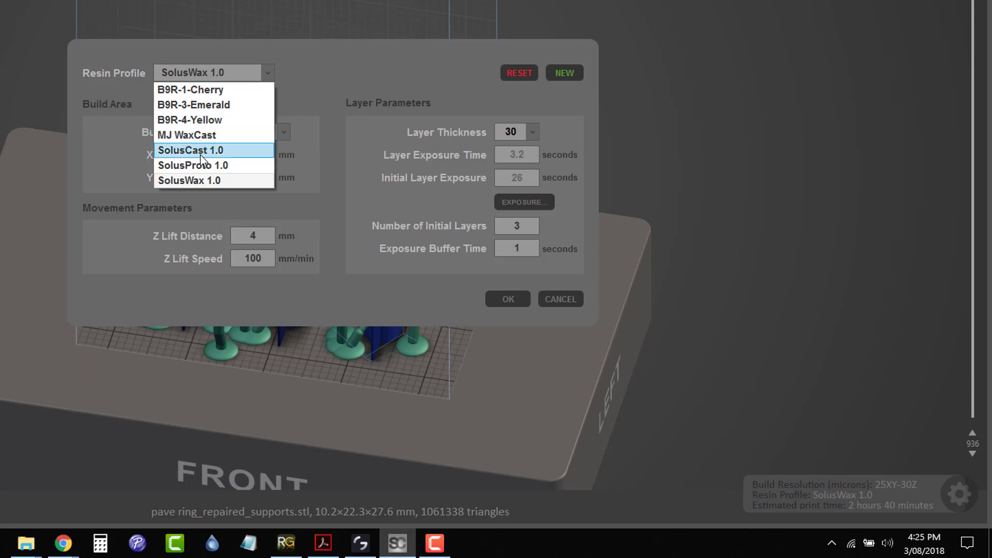
mouse_move(196, 119)
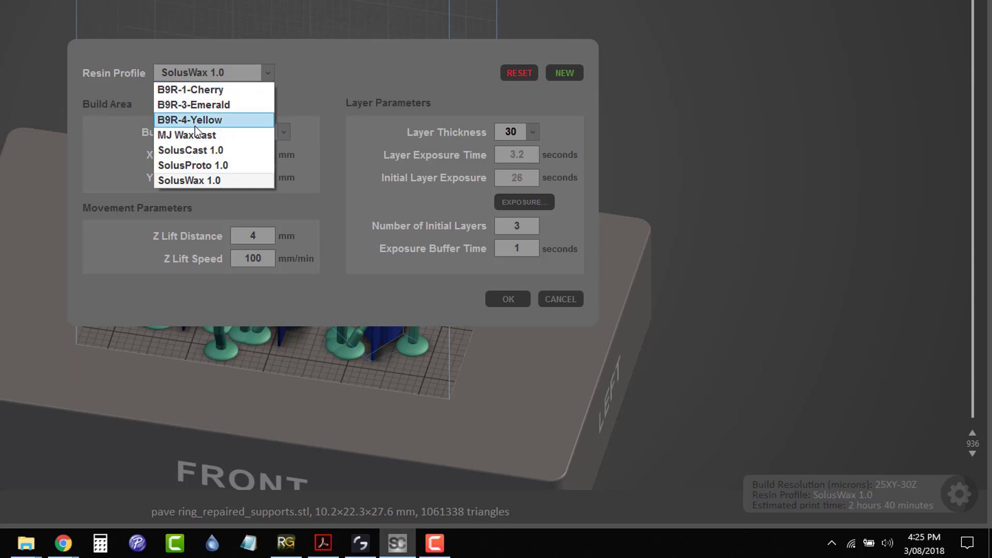
mouse_move(201, 180)
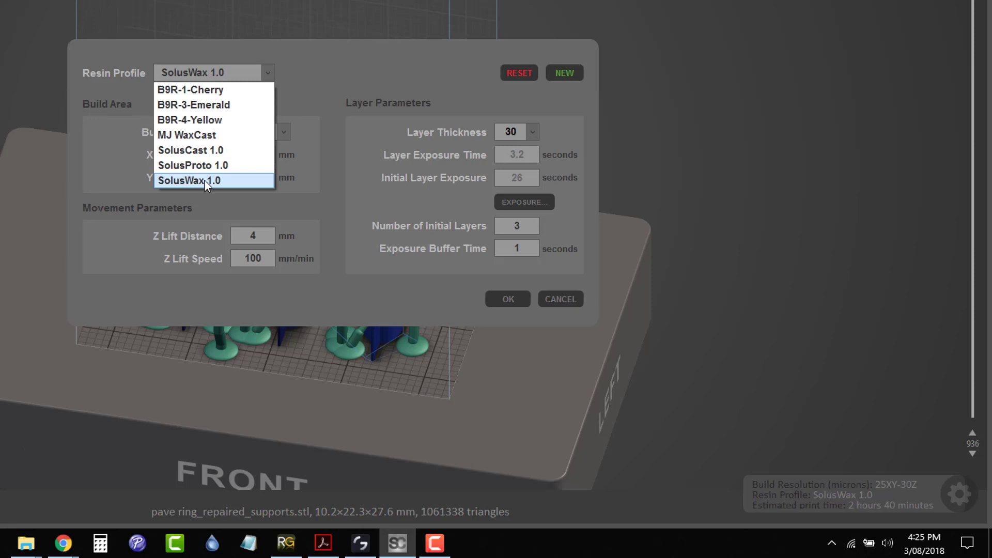
click(188, 180)
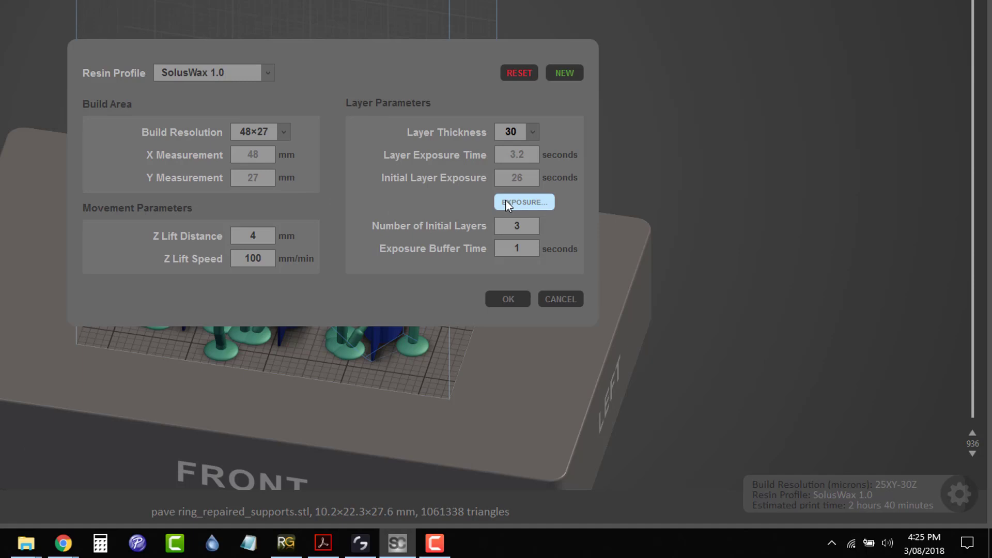
mouse_move(495, 217)
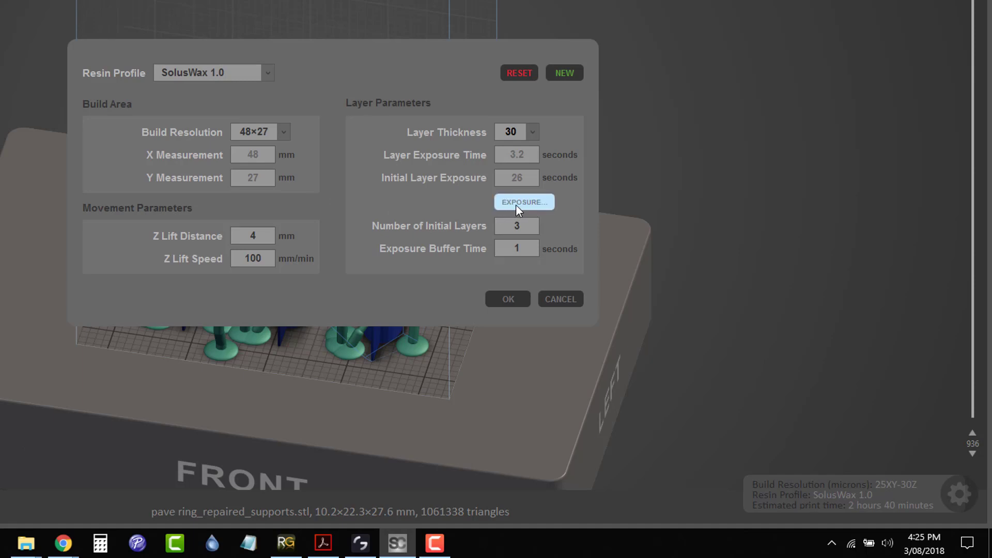
click(523, 202)
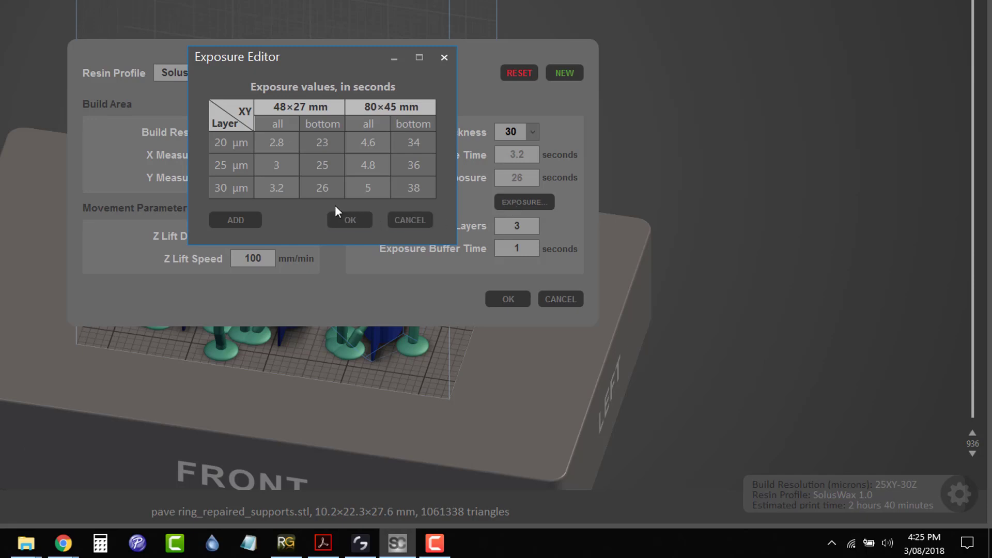
mouse_move(372, 192)
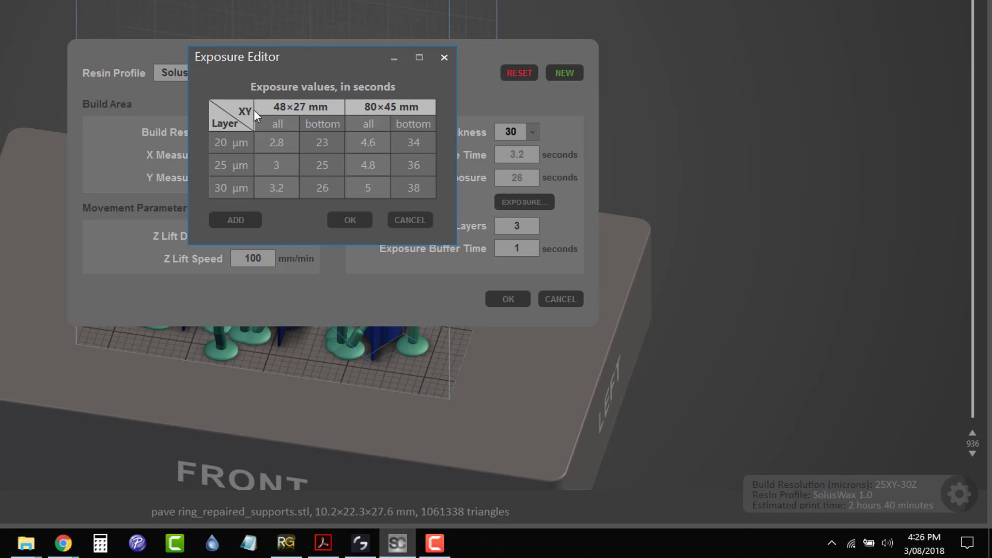
mouse_move(261, 106)
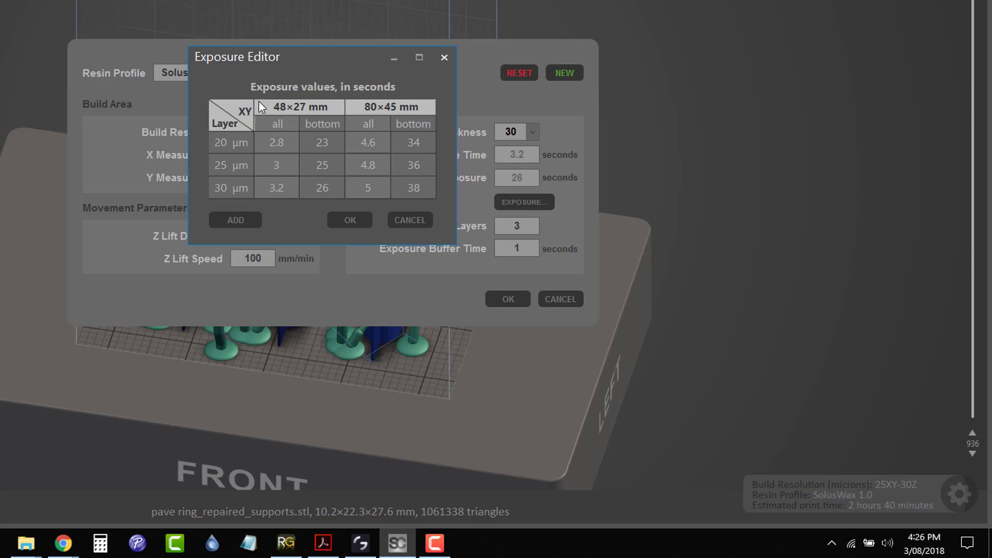
mouse_move(345, 184)
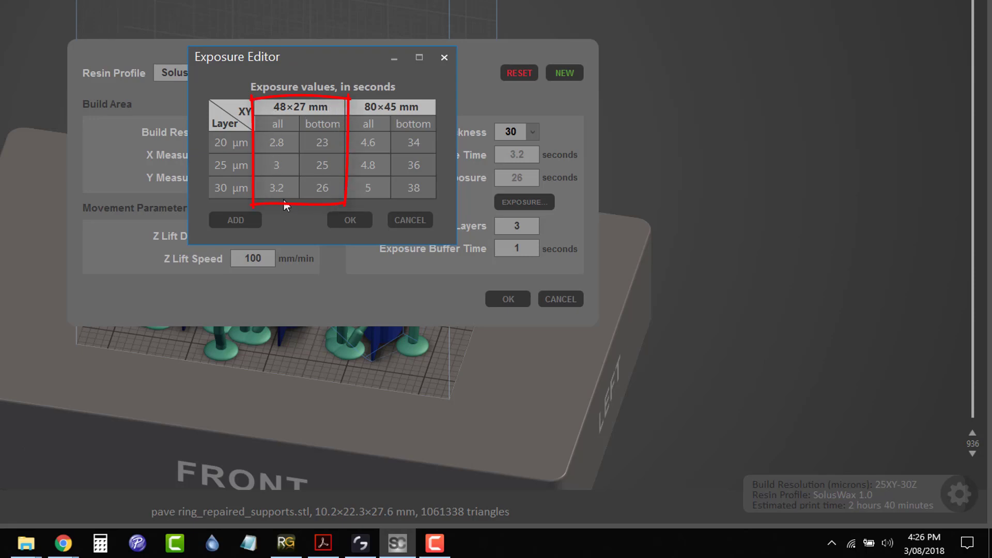
mouse_move(221, 176)
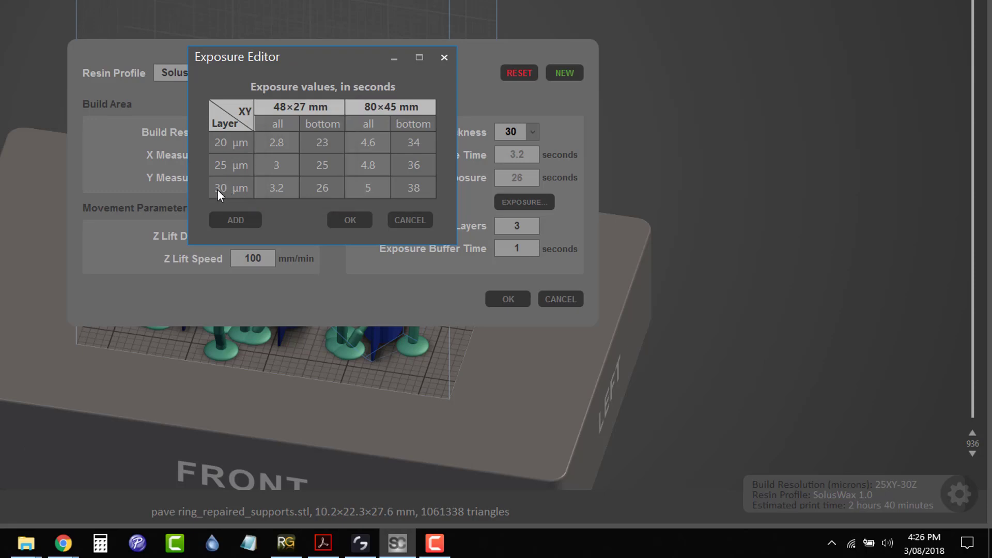
mouse_move(218, 155)
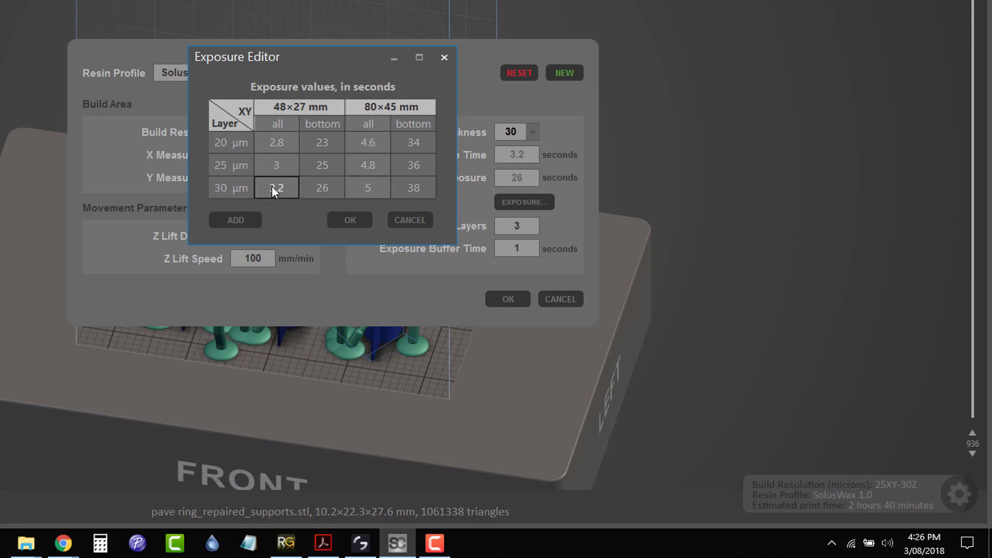
Step: Keep the 30 µm exposures at 3.2 s all layers and 26 s bottom, confirming the editor
click(322, 188)
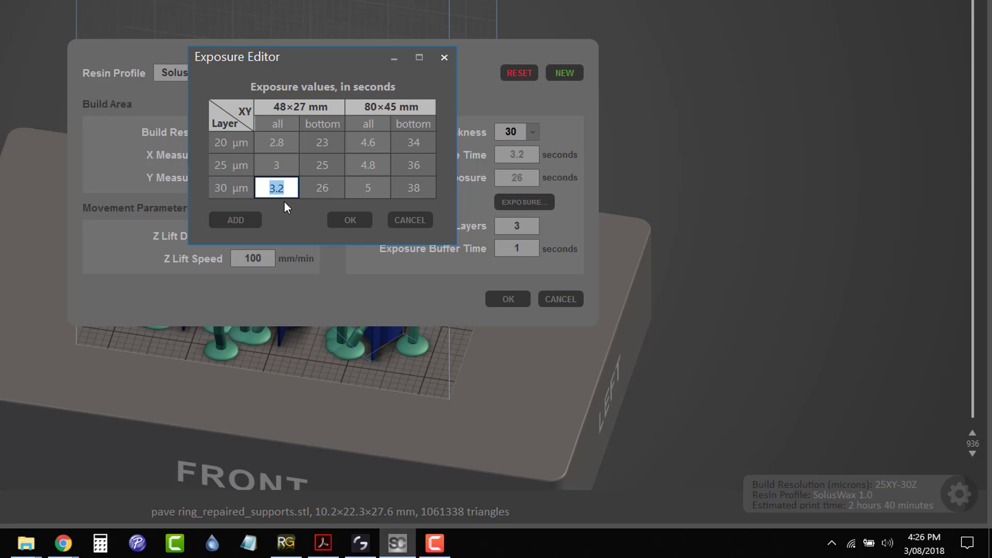
mouse_move(289, 208)
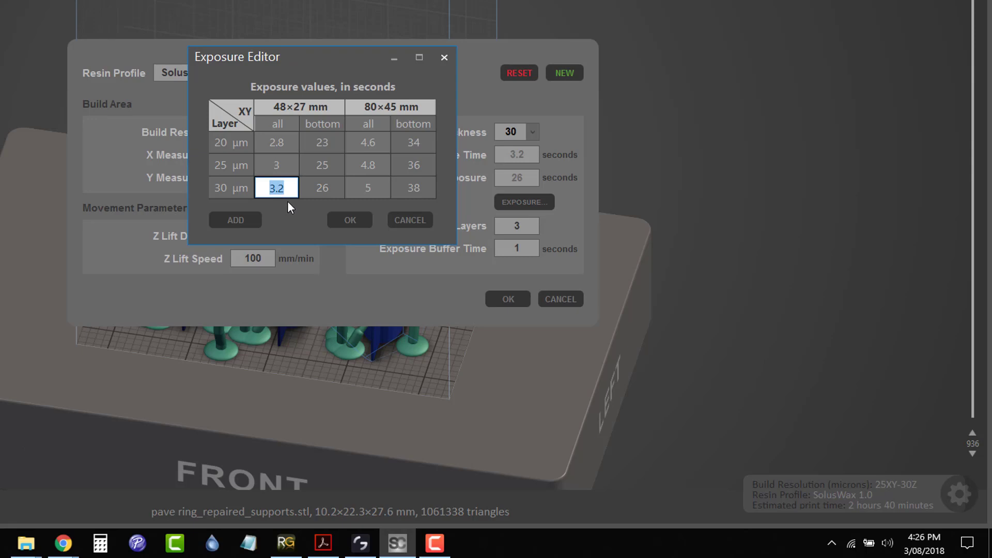
mouse_move(283, 197)
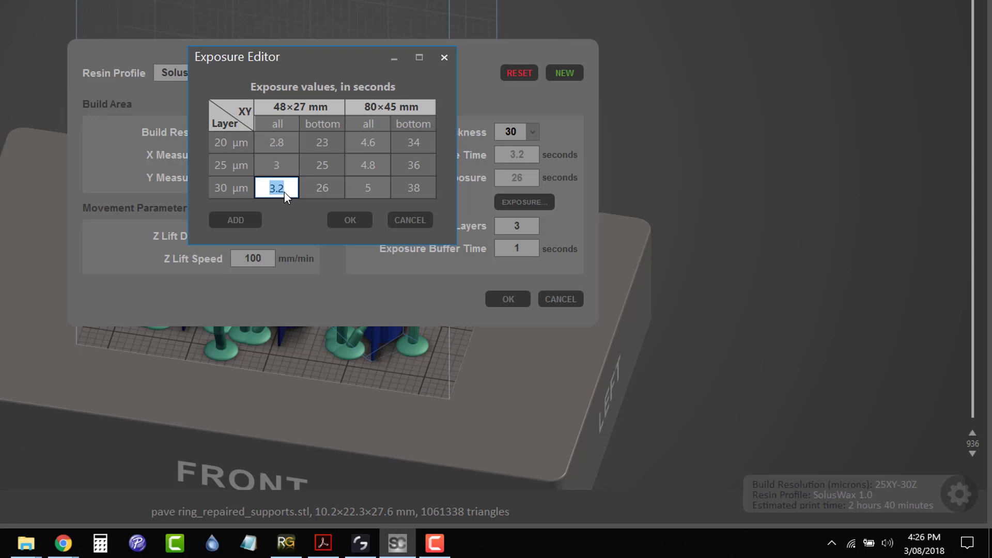
mouse_move(324, 194)
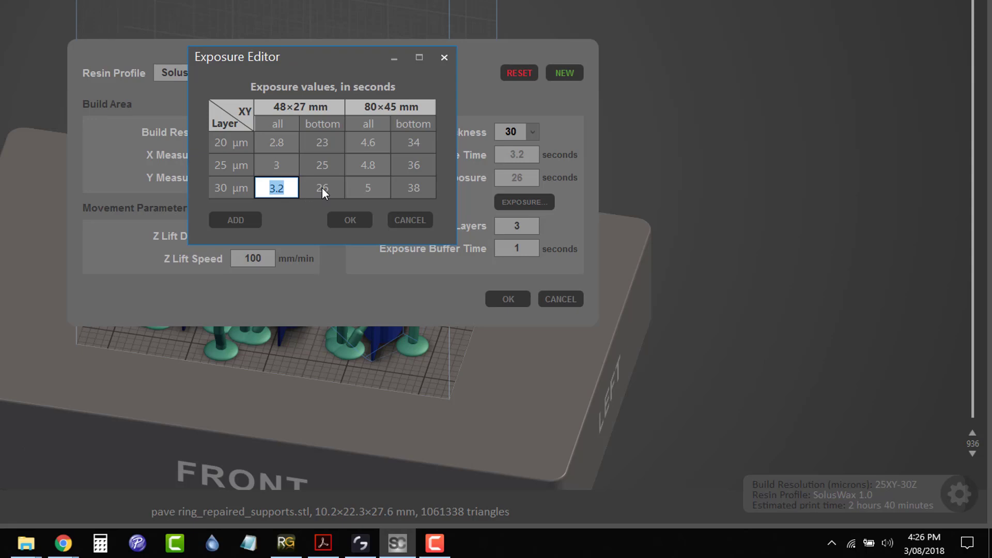
click(322, 188)
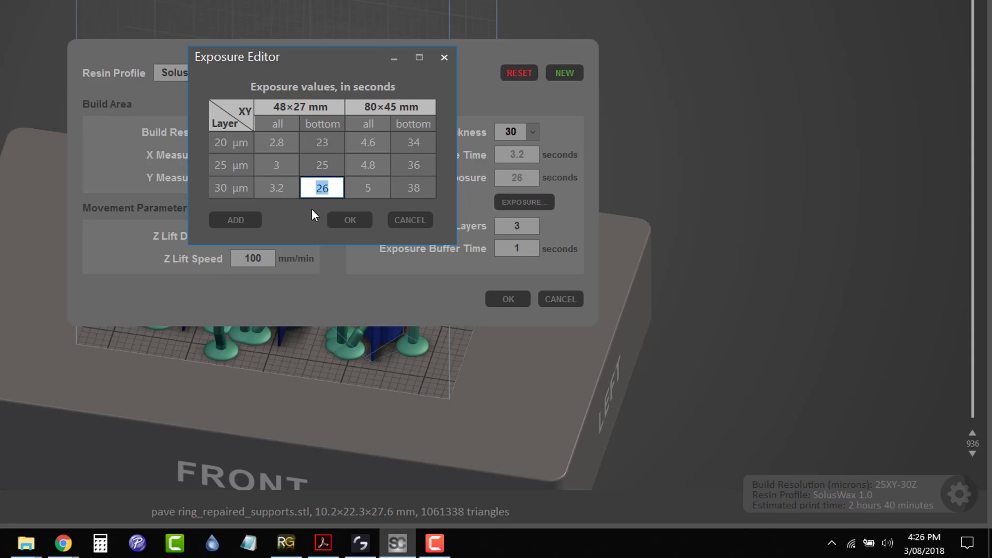
click(348, 219)
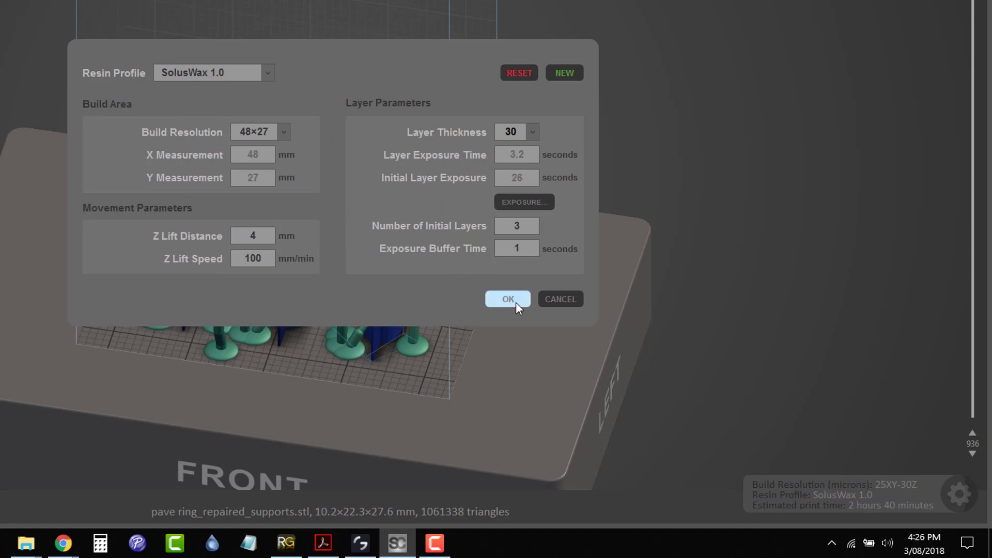
Step: Apply B9R-3-Emerald (estimate 2 h 21 min), then reselect the SolusWax 1.0 profile
click(507, 299)
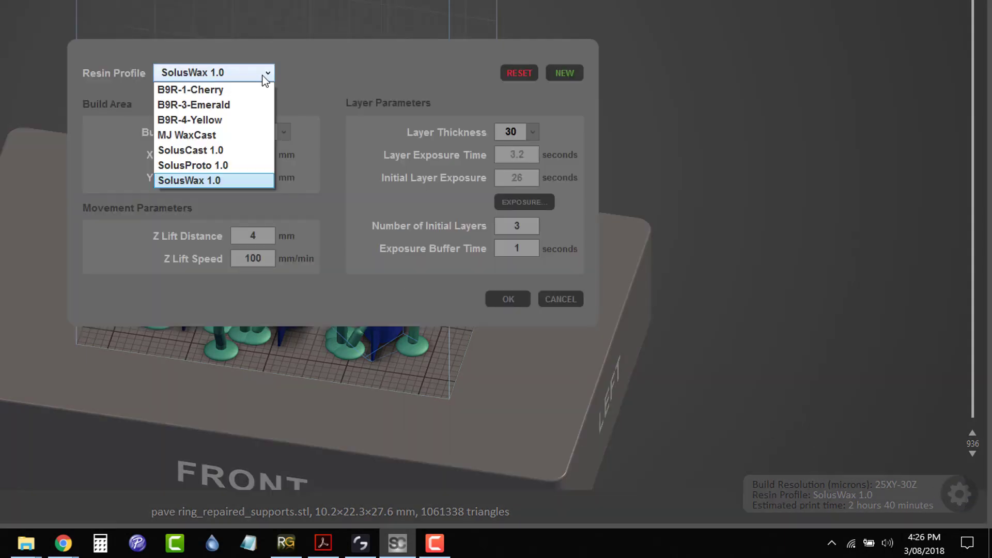
mouse_move(214, 106)
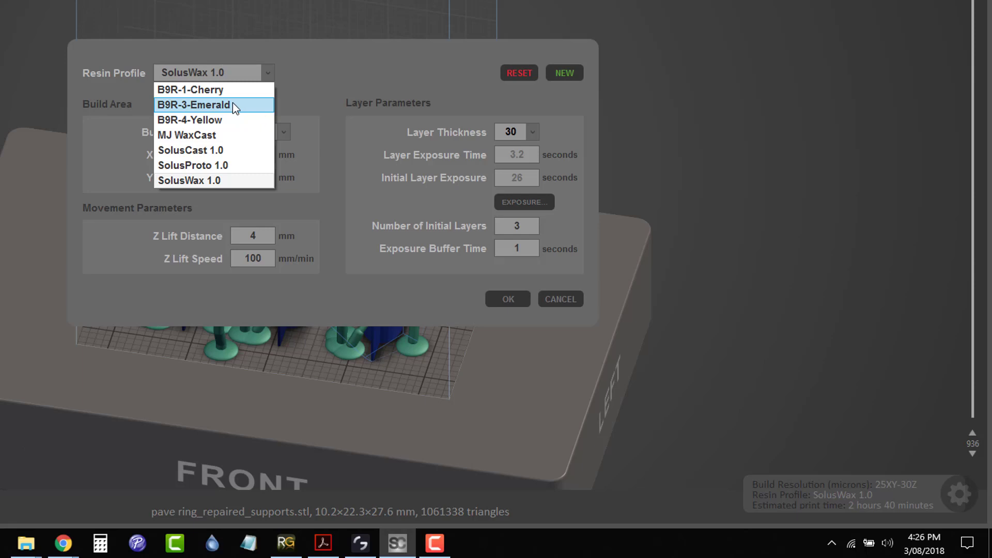
click(194, 105)
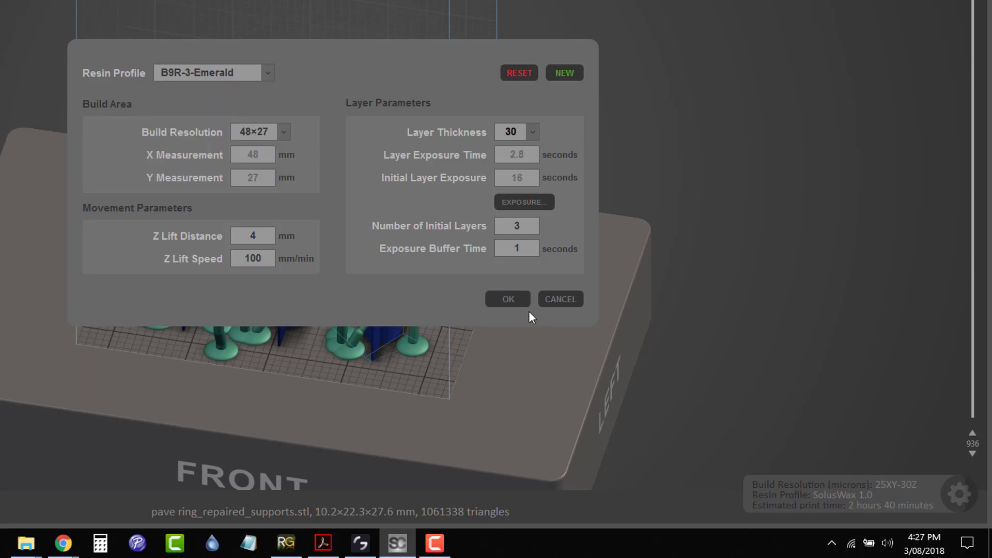
click(507, 299)
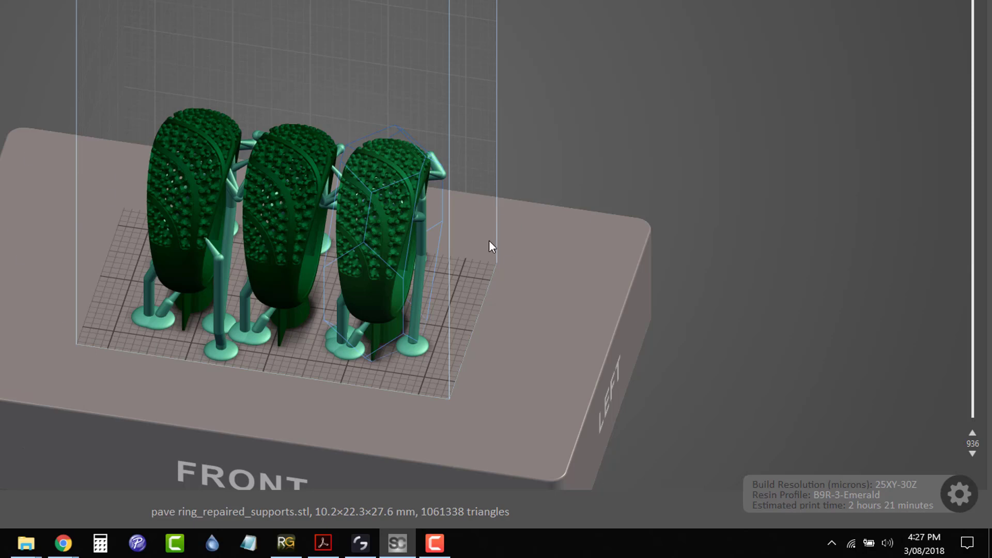
mouse_move(959, 509)
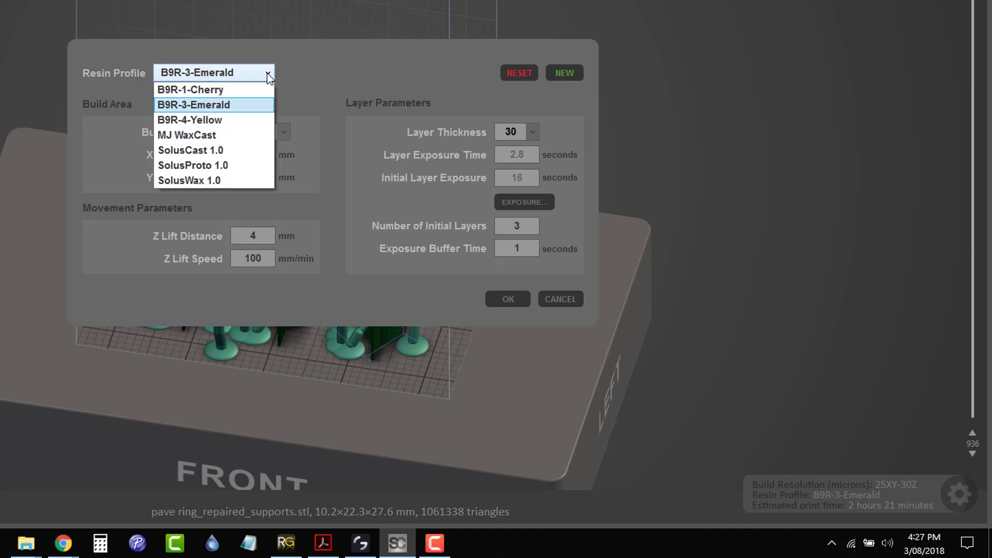
click(190, 180)
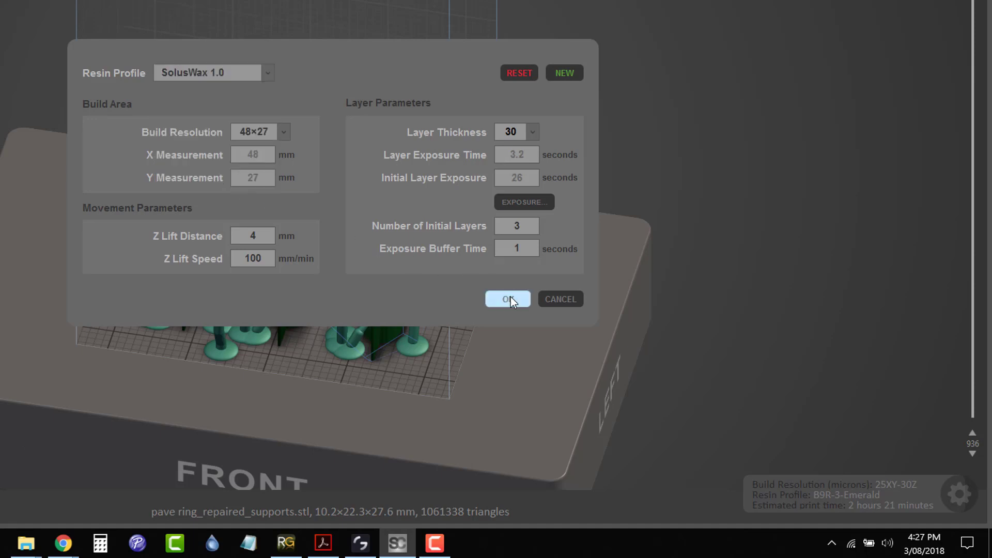
Step: Apply SolusWax 1.0, restoring the 2 hours 40 minutes print estimate
click(507, 299)
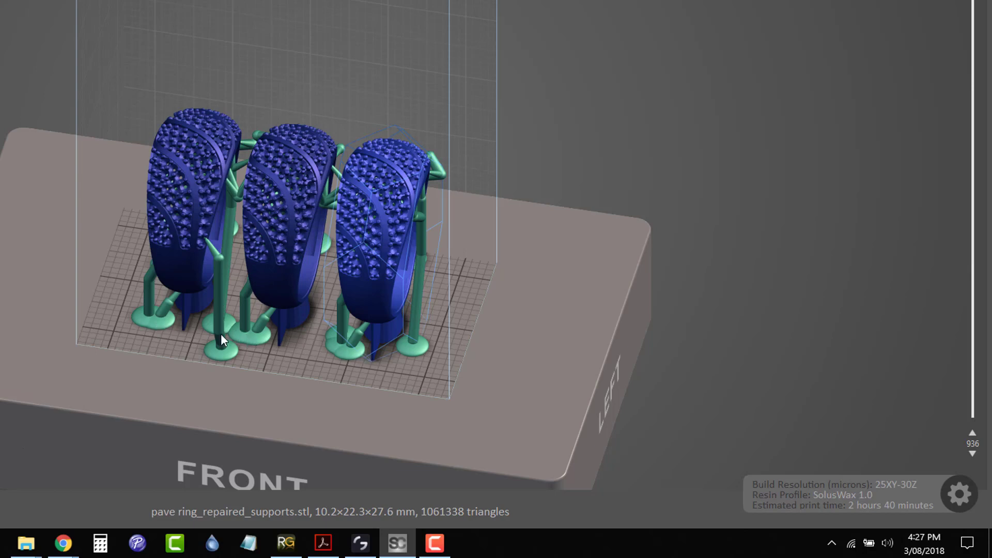
mouse_move(195, 340)
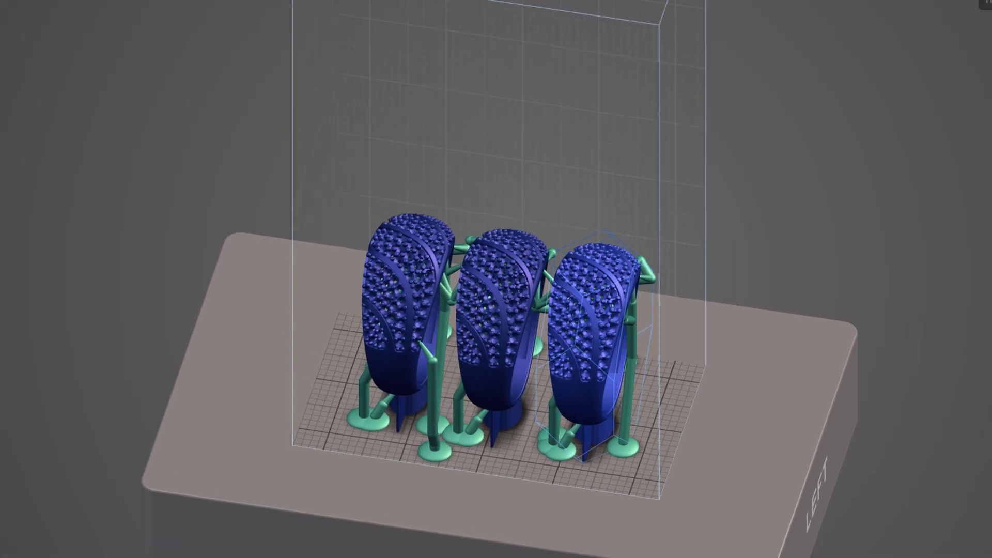
Step: With manual supports, add a lattice covering the base plate under the three rings
click(35, 202)
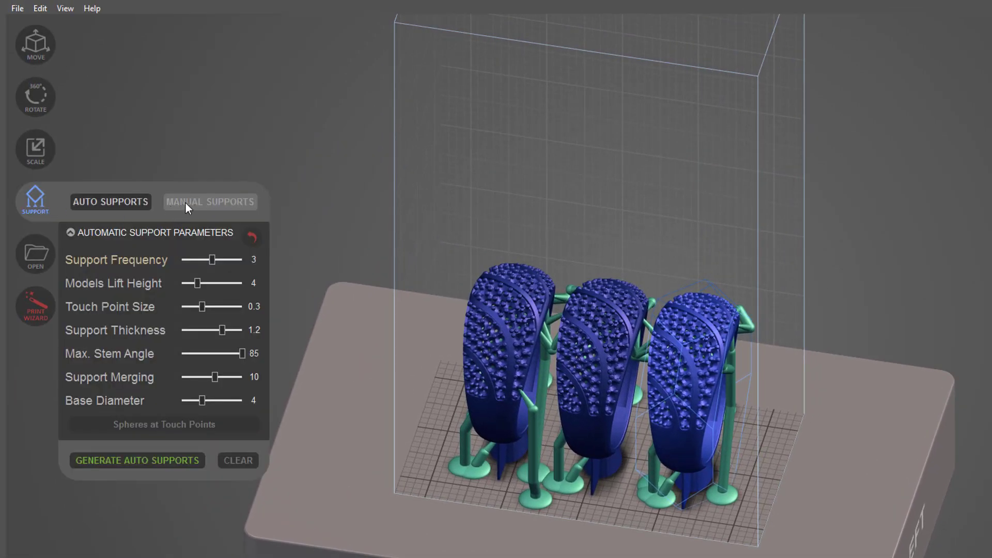
click(210, 202)
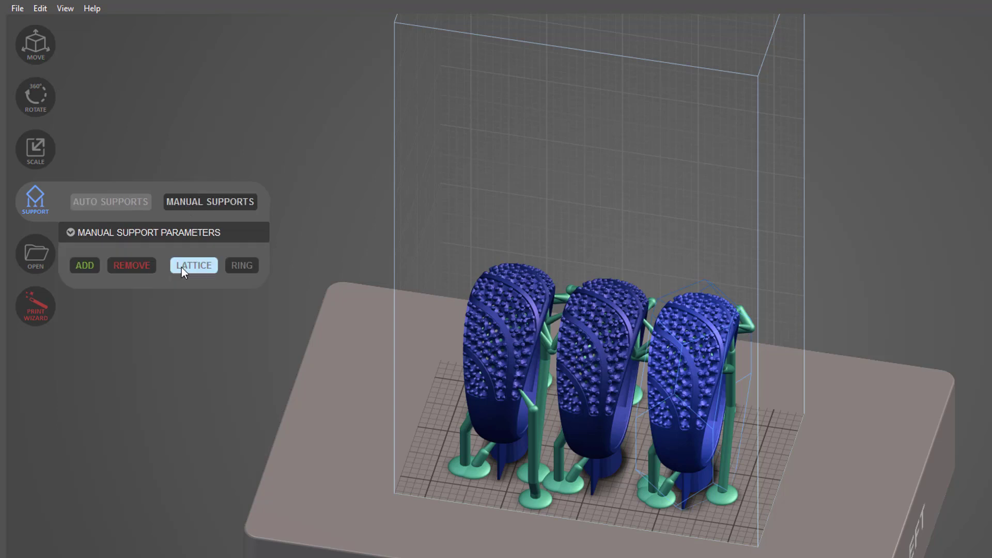
mouse_move(198, 270)
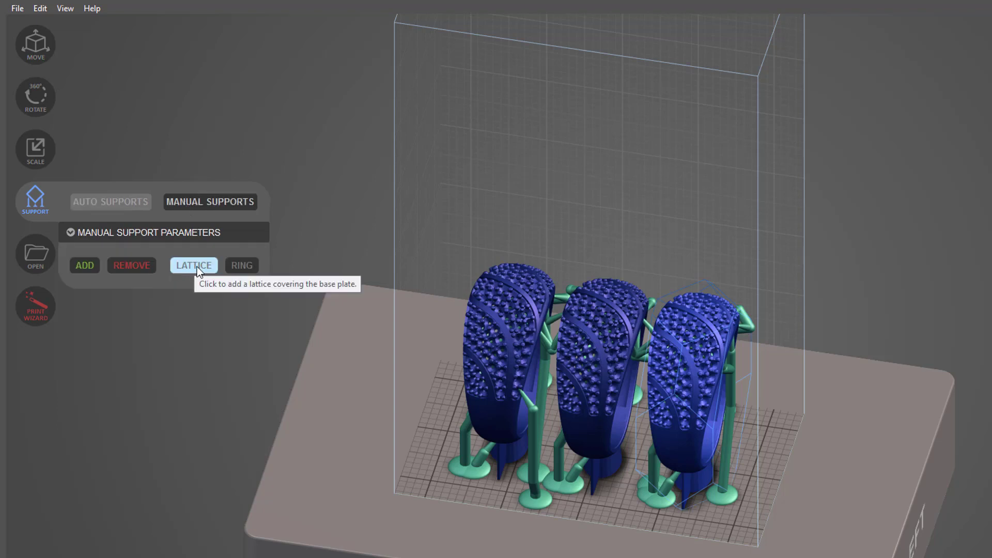
click(193, 265)
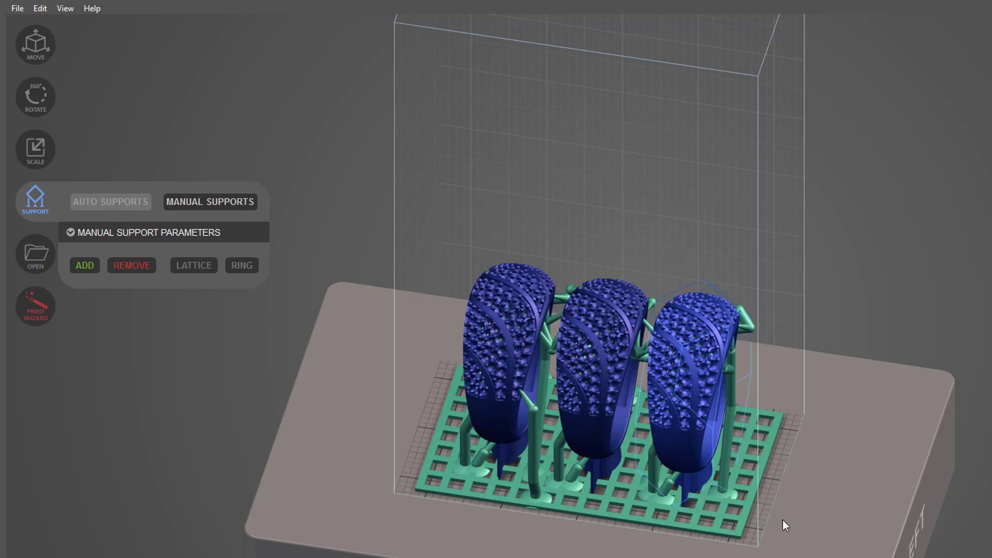
mouse_move(713, 542)
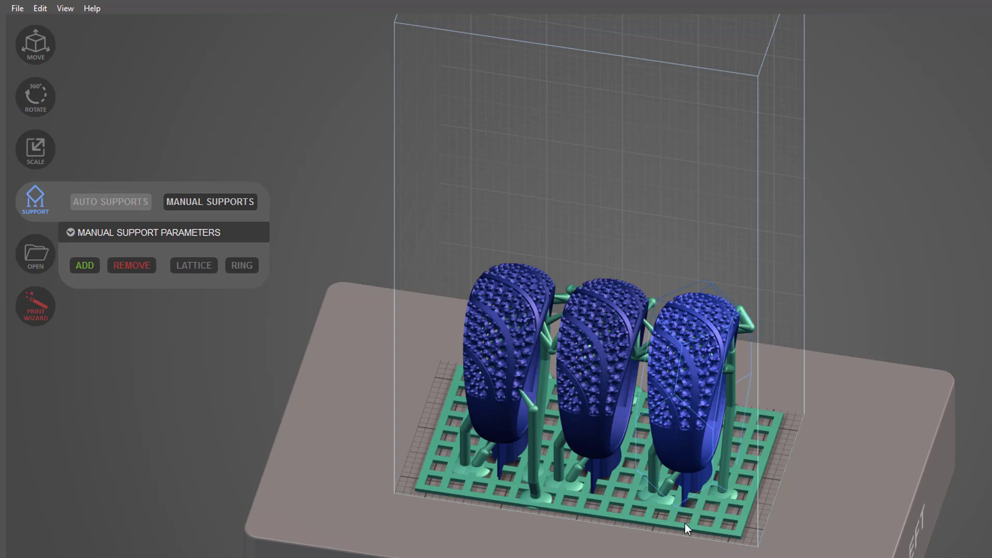
mouse_move(502, 515)
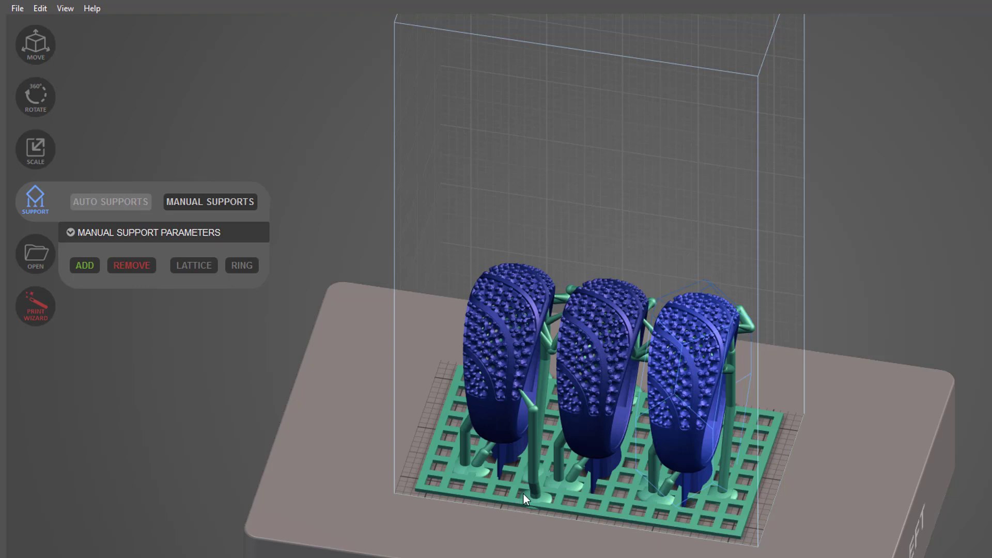
mouse_move(666, 503)
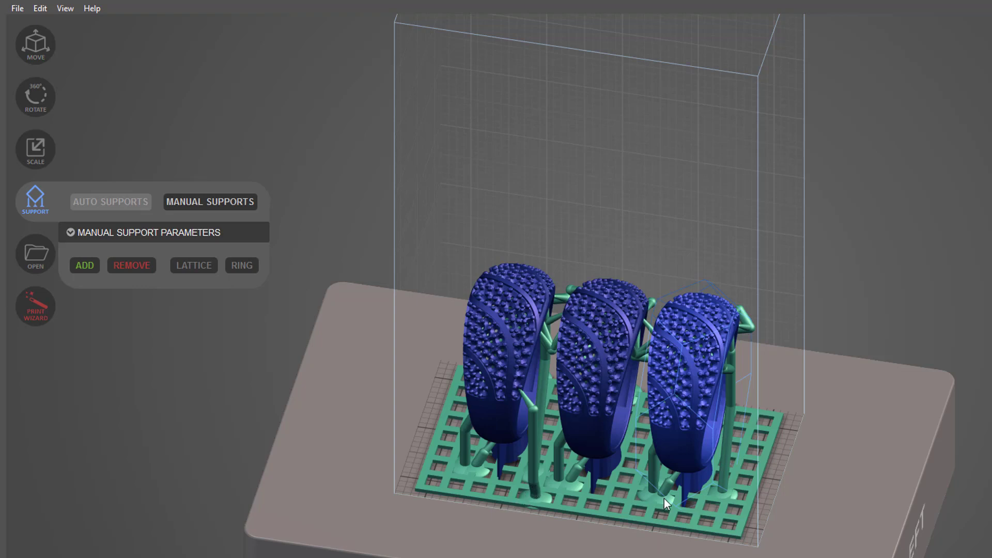
mouse_move(664, 512)
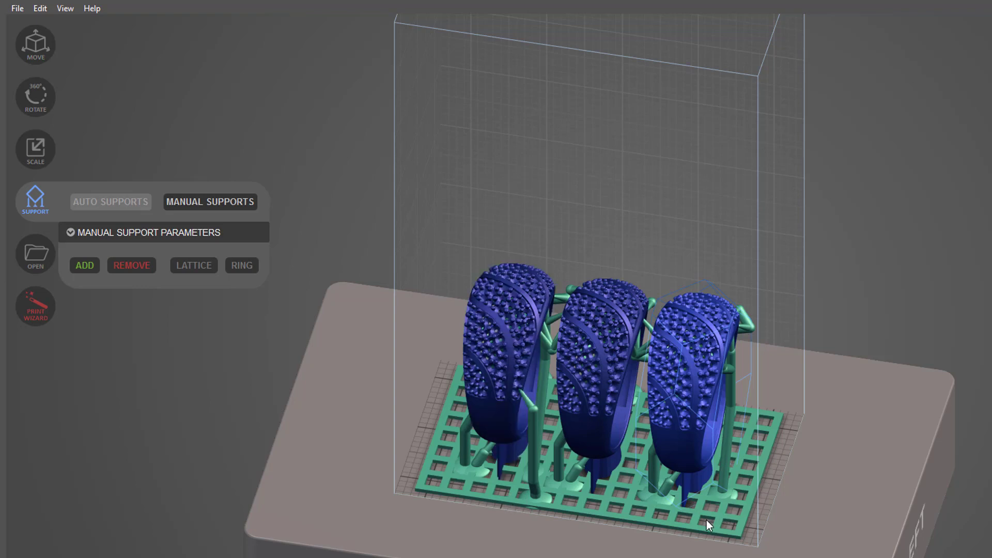
mouse_move(95, 246)
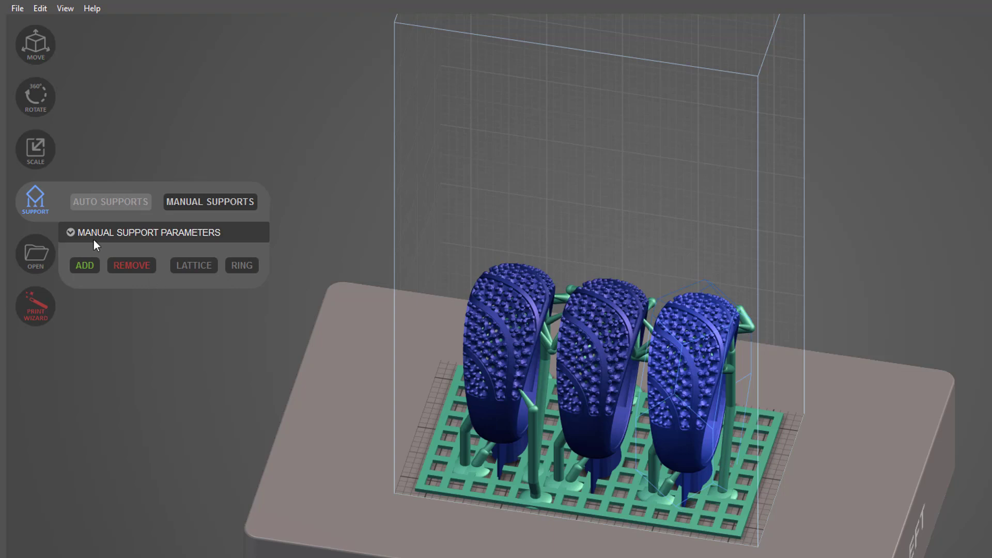
Step: Leave support editing with the lattice and supports kept under the rings
click(35, 202)
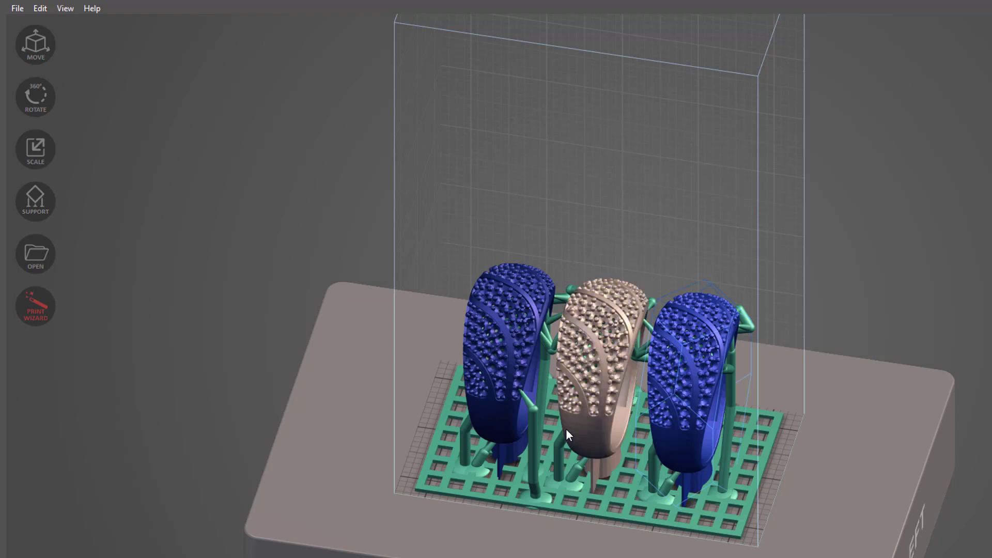
mouse_move(577, 433)
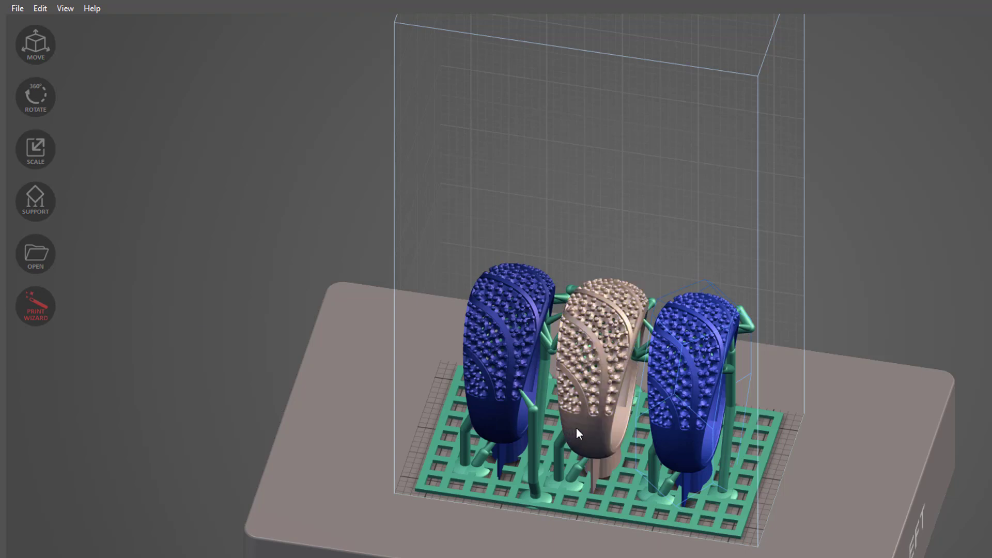